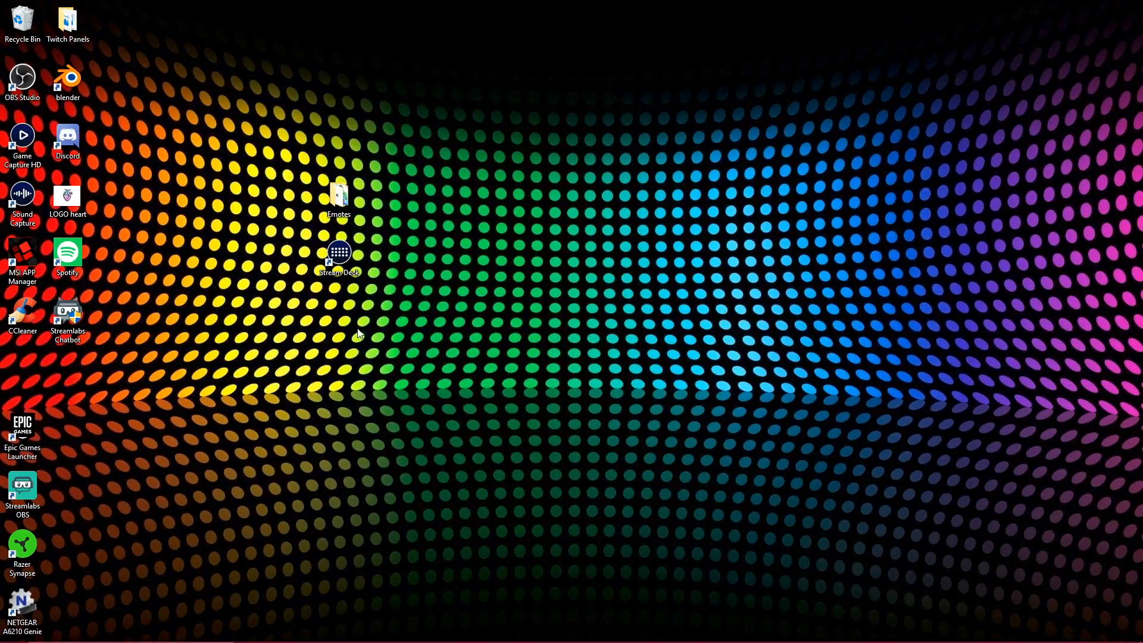
Step: Launch the Stream Deck app from its desktop icon to show the Live Stream profile
left_click(338, 251)
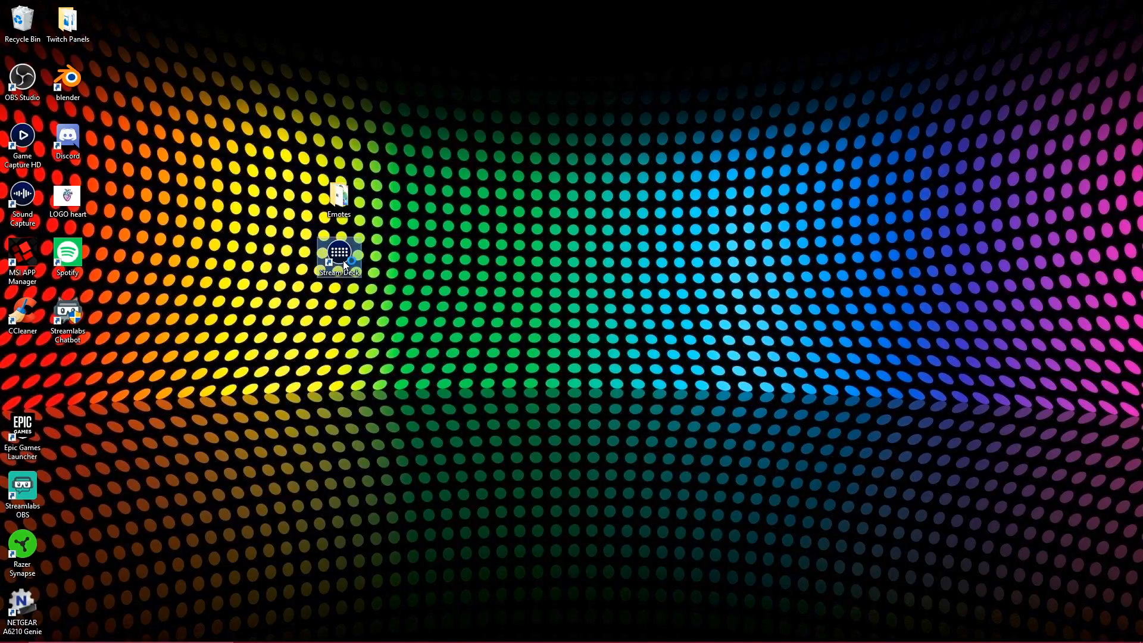
double_click(338, 253)
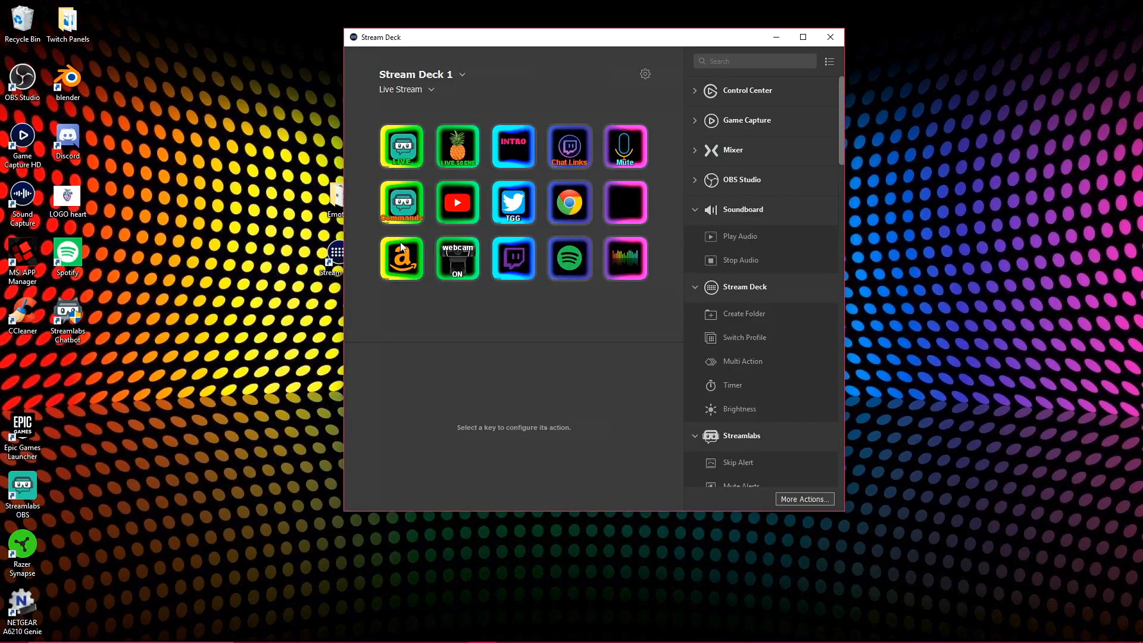
mouse_move(497, 362)
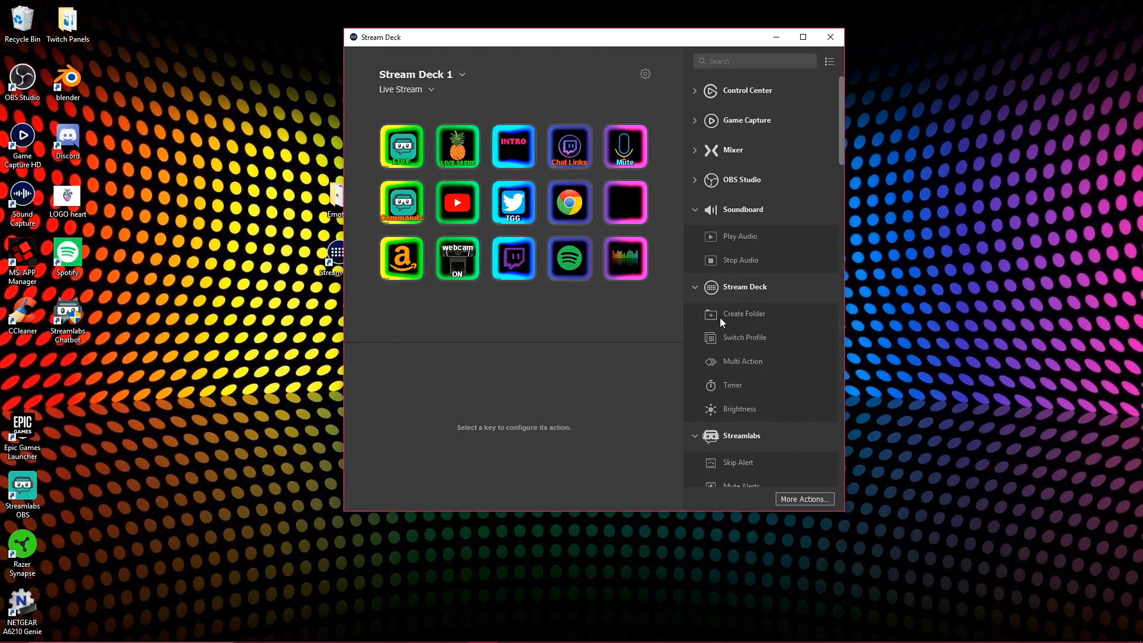
mouse_move(743, 317)
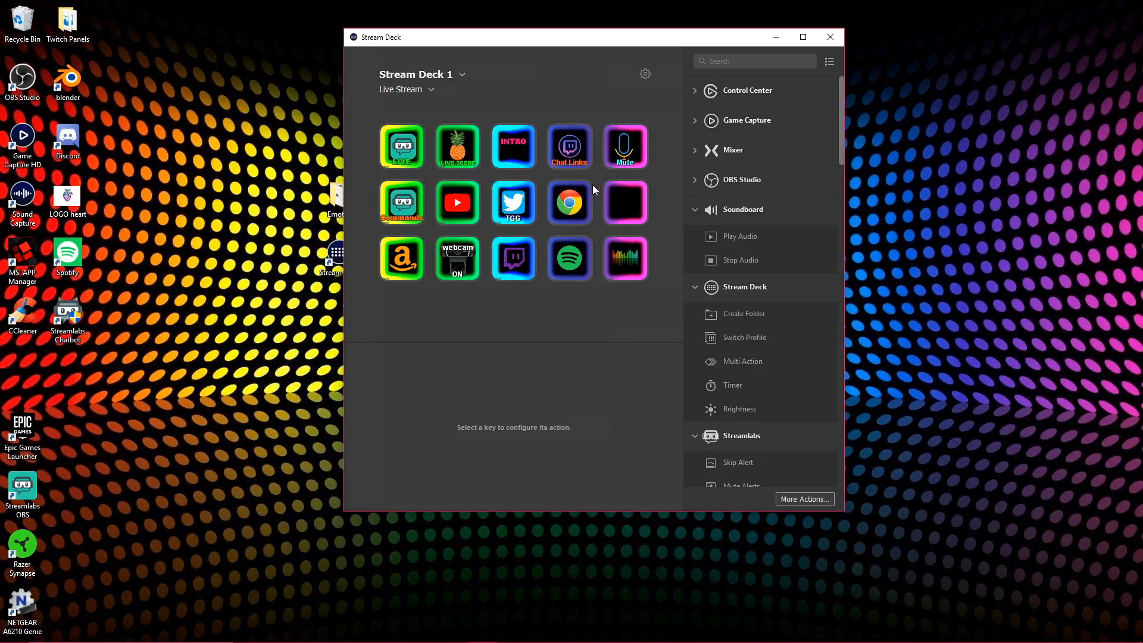
mouse_move(641, 212)
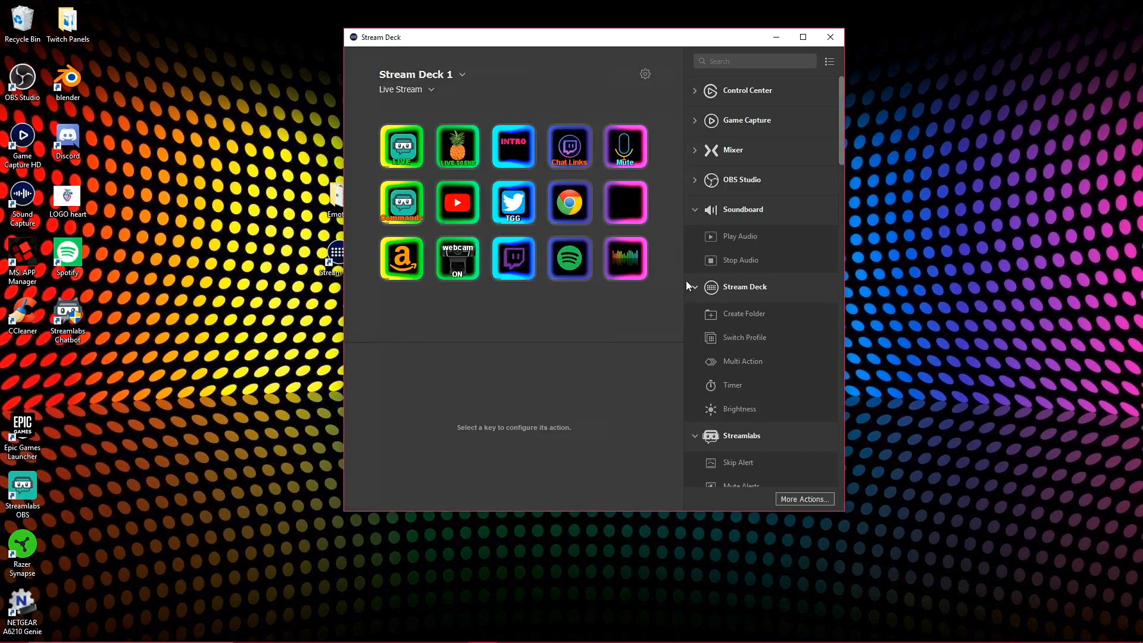
Step: Title the empty folder key 'Emotes' with a #55aaff title colour
left_click(625, 202)
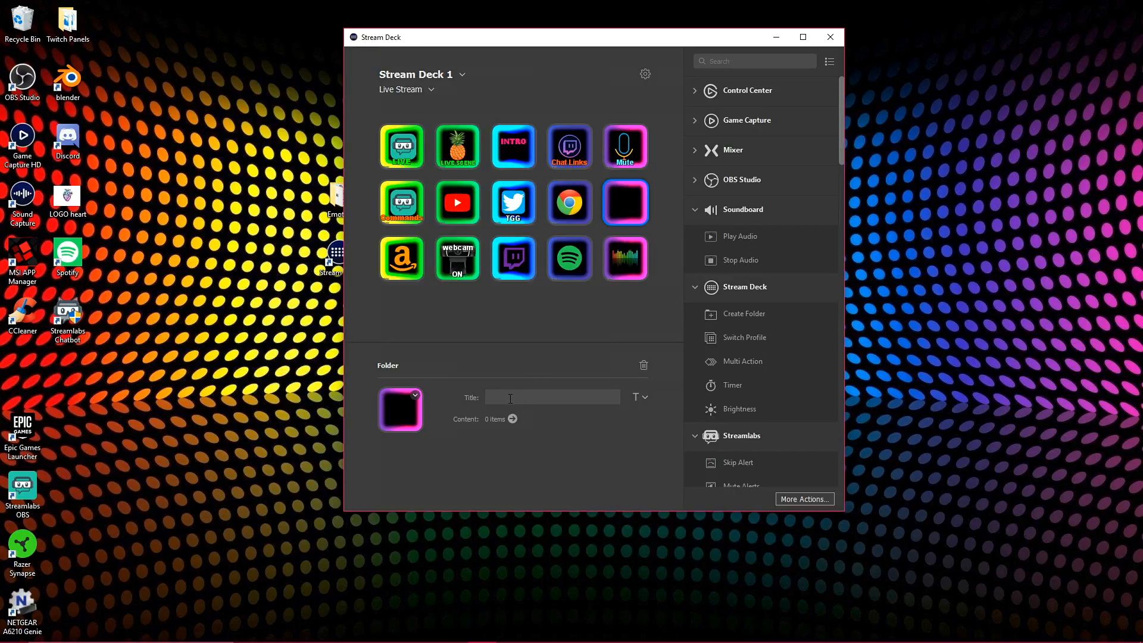
type("Emotes")
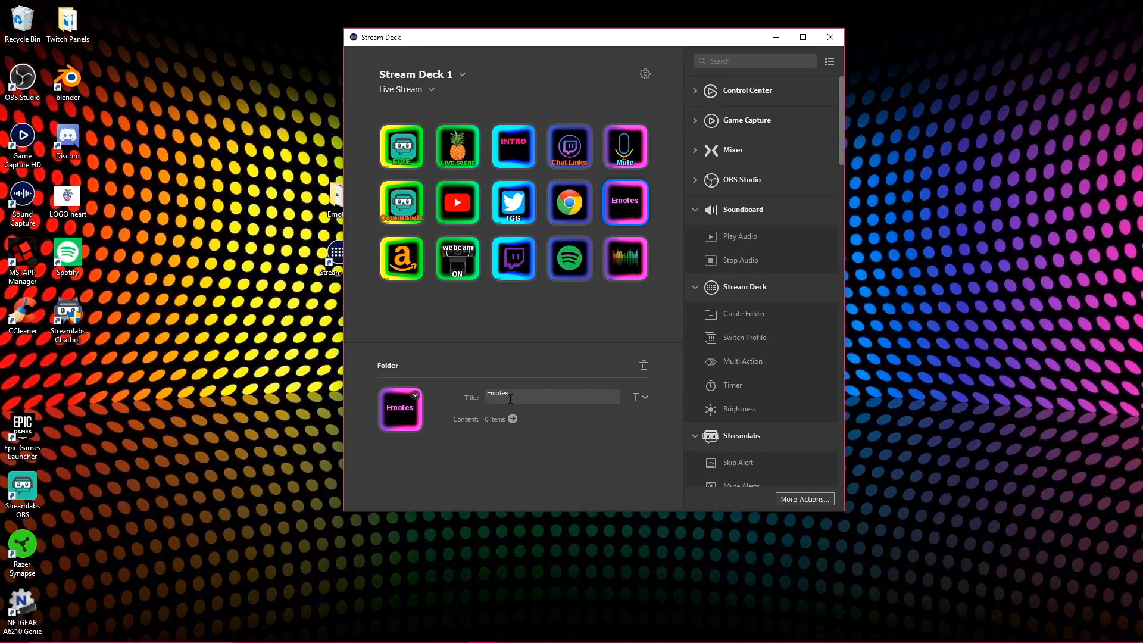
left_click(641, 397)
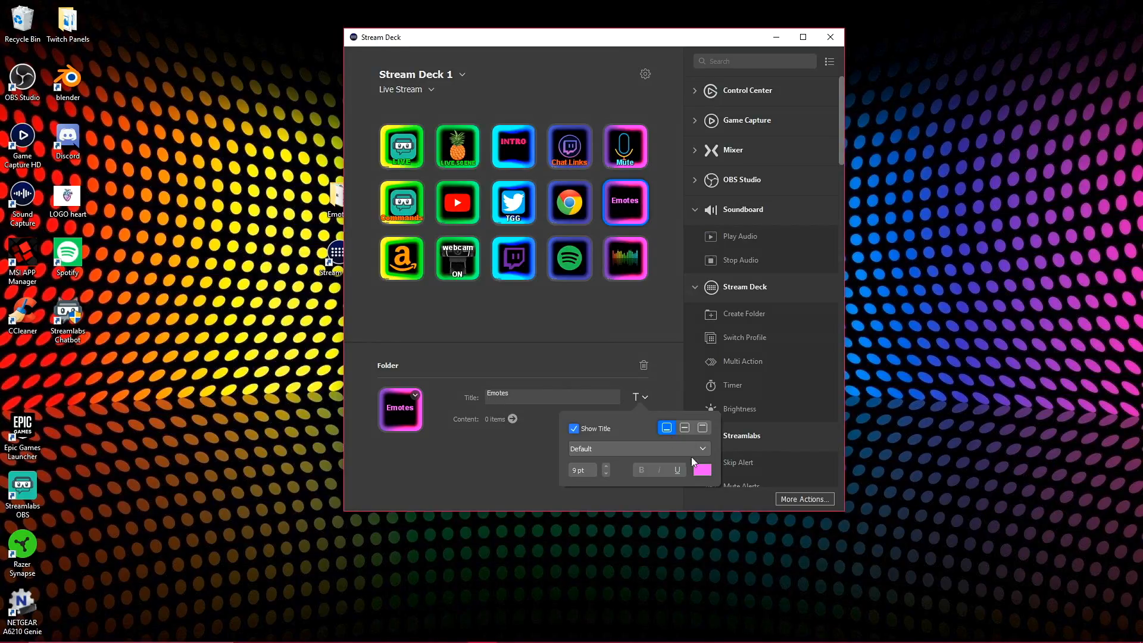
mouse_move(637, 399)
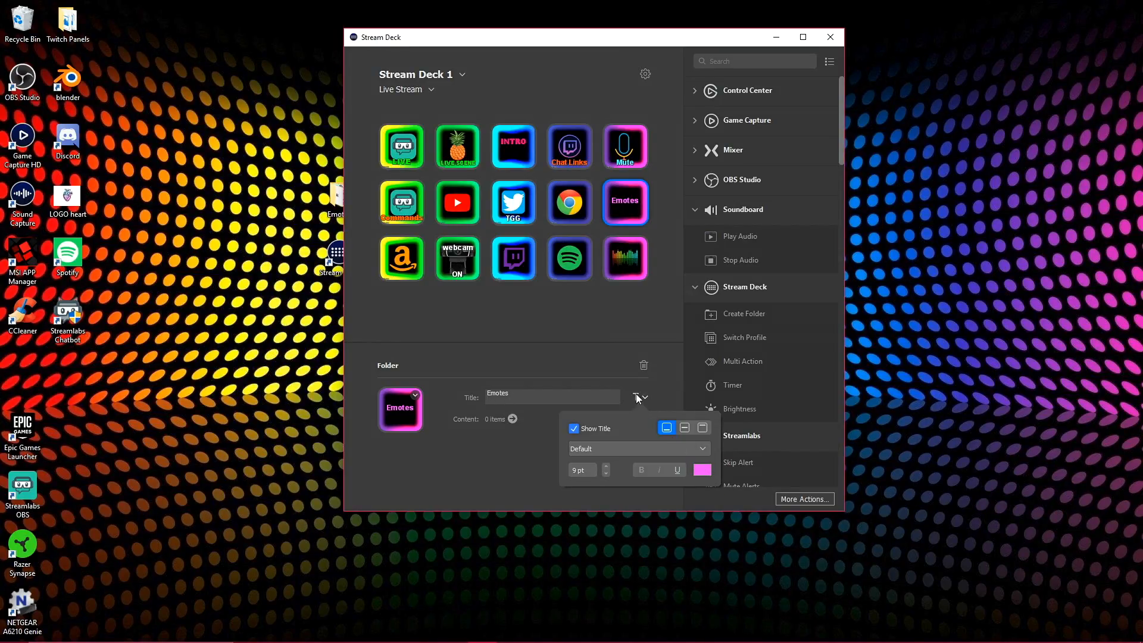
left_click(701, 470)
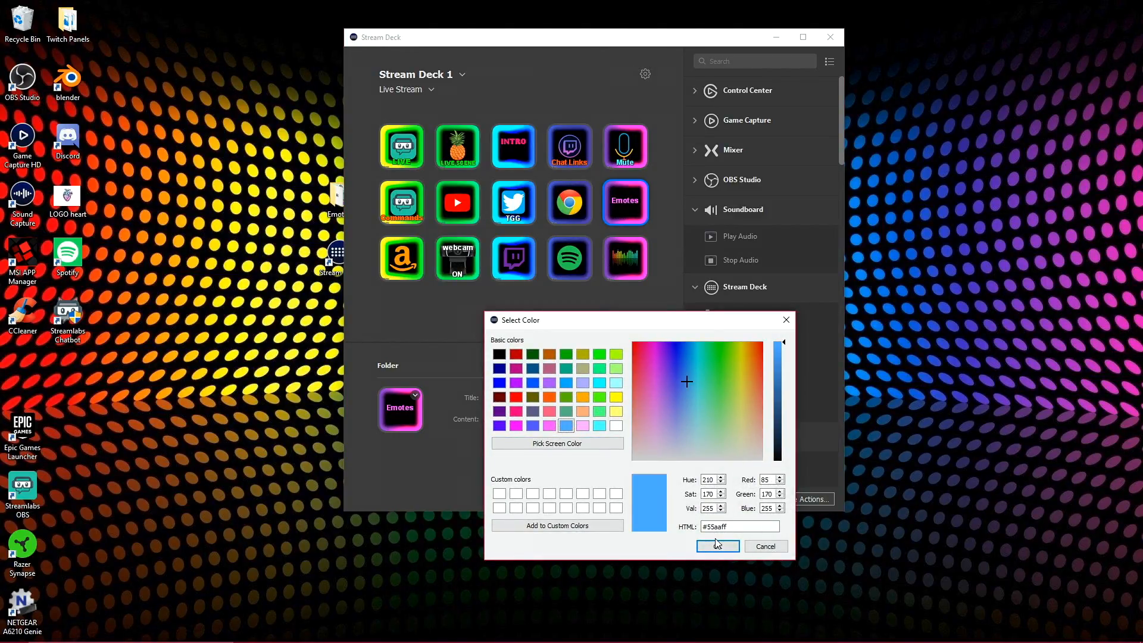
left_click(717, 546)
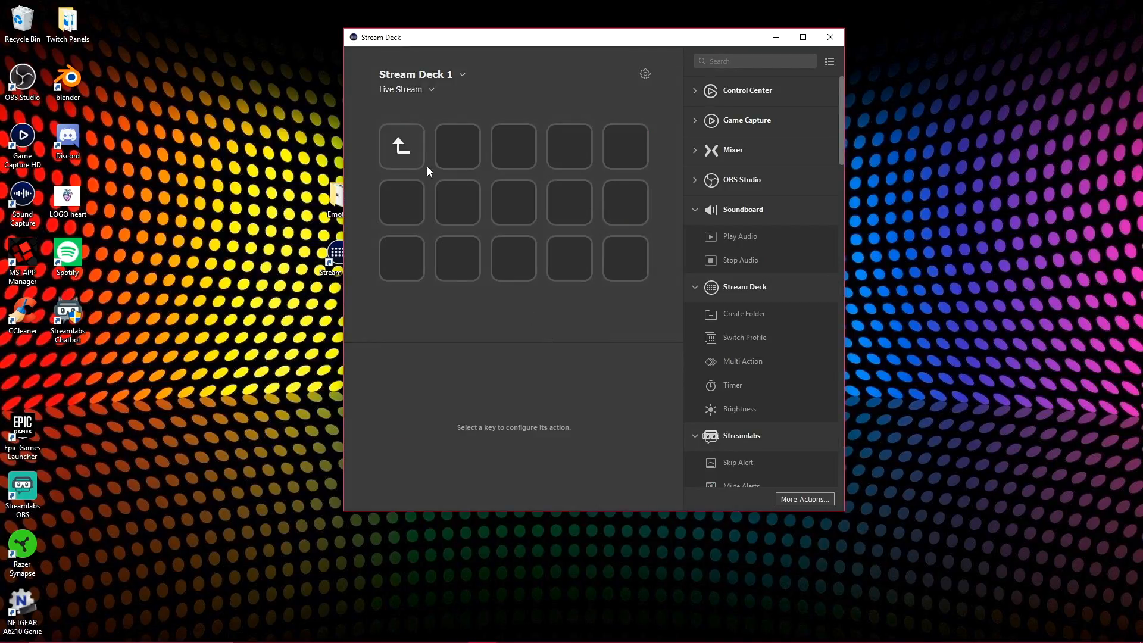
mouse_move(373, 230)
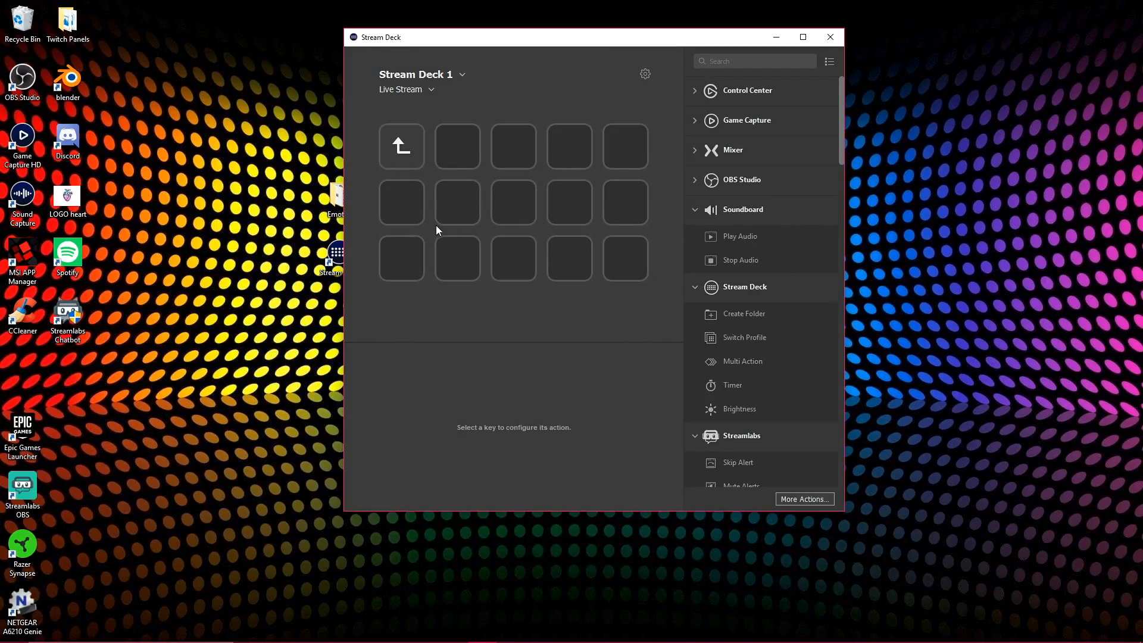
Step: Select the first key of the second row inside the Emotes folder
left_click(400, 202)
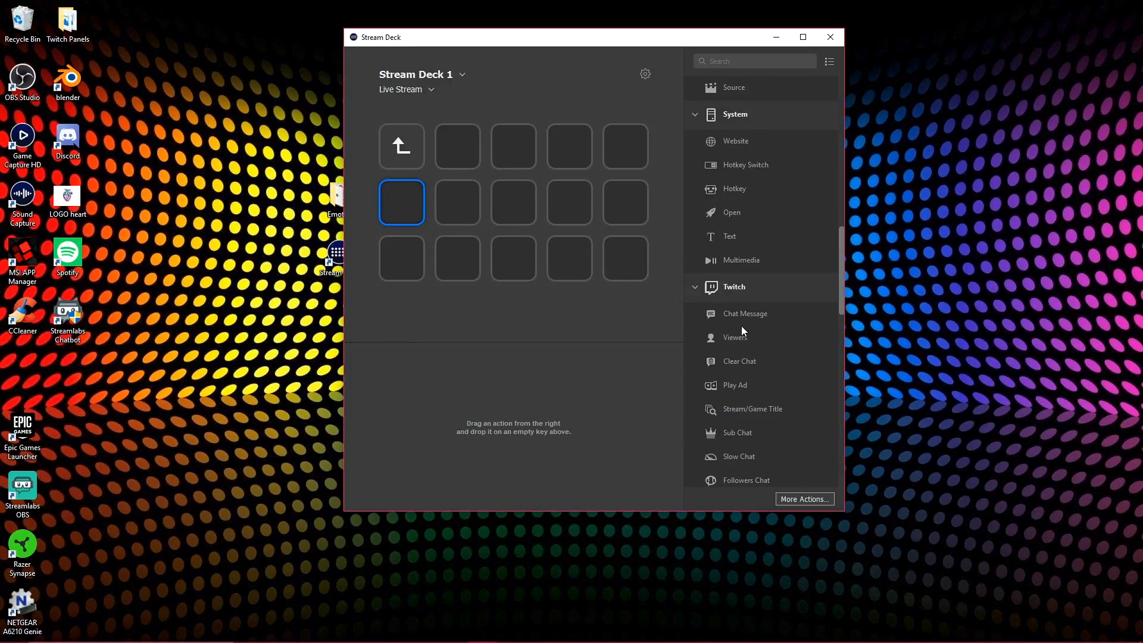
Step: Put a Twitch Chat Message action on row two's first key with the BeEmote 112 image
left_click_drag(745, 312, 568, 259)
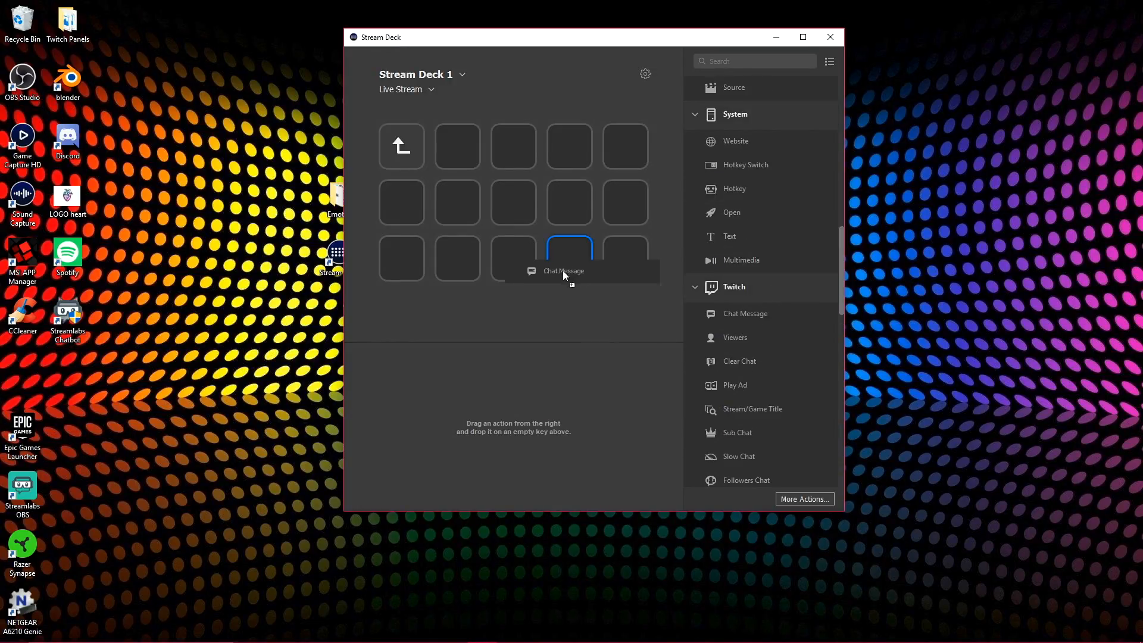
left_click_drag(571, 259, 402, 202)
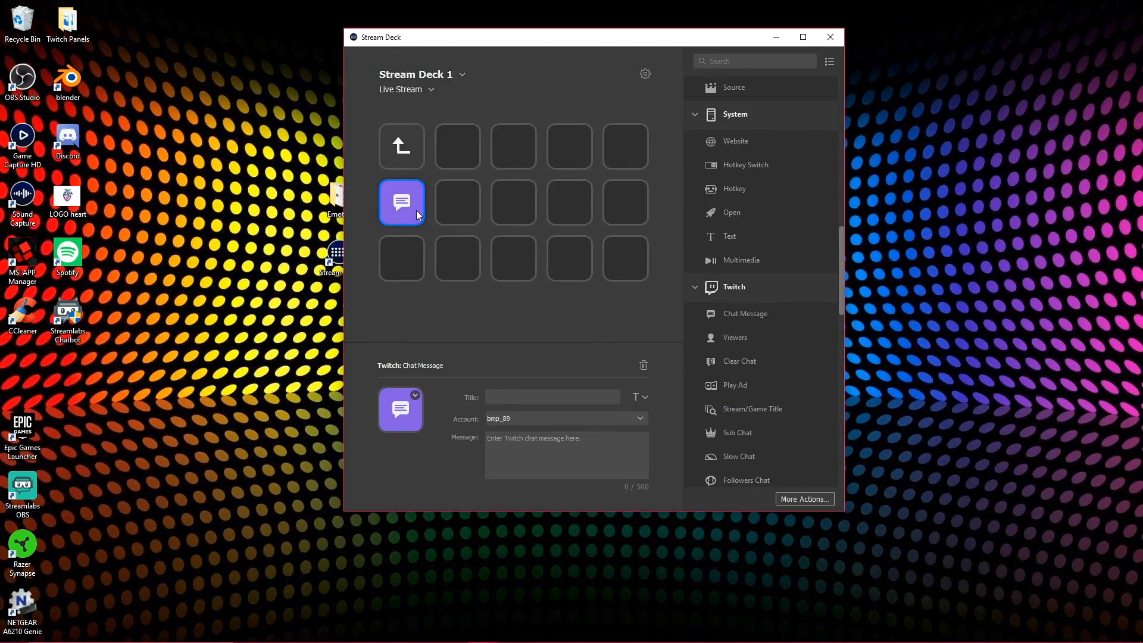
left_click(415, 399)
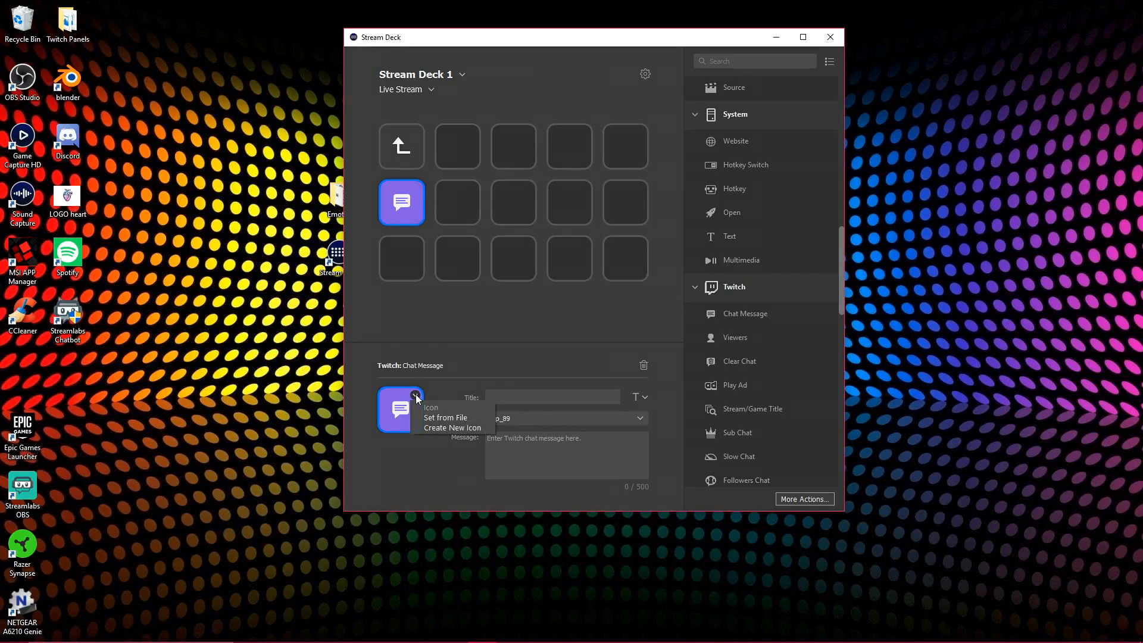
left_click(445, 418)
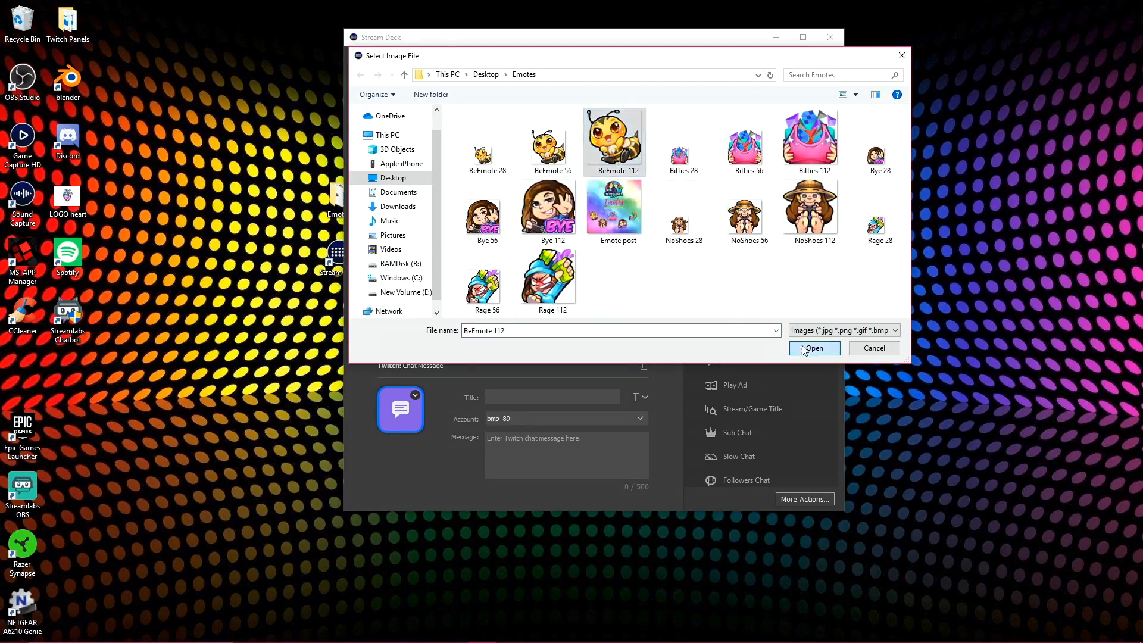
left_click(814, 347)
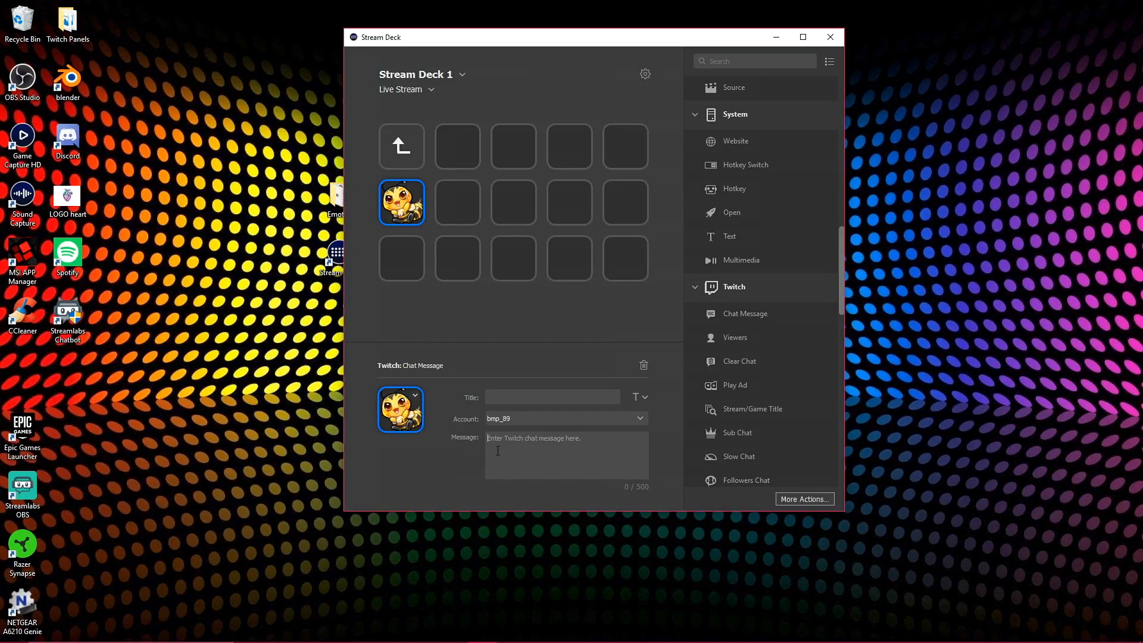
Step: Enter bmp89Bee as the bee key's chat message
type("bmp89")
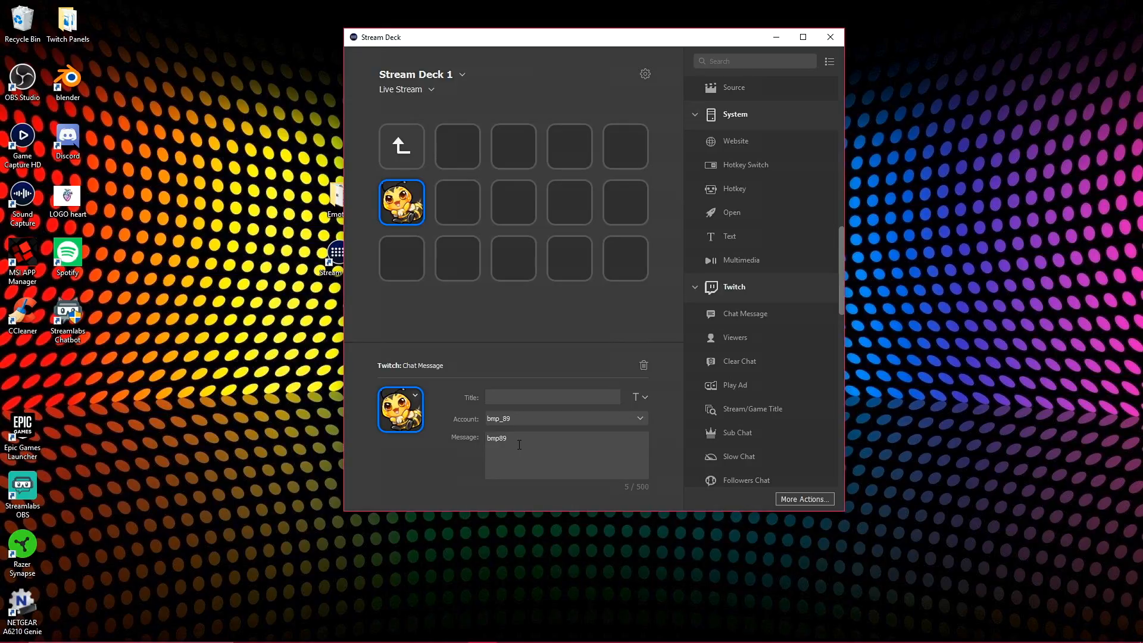
type("Bee")
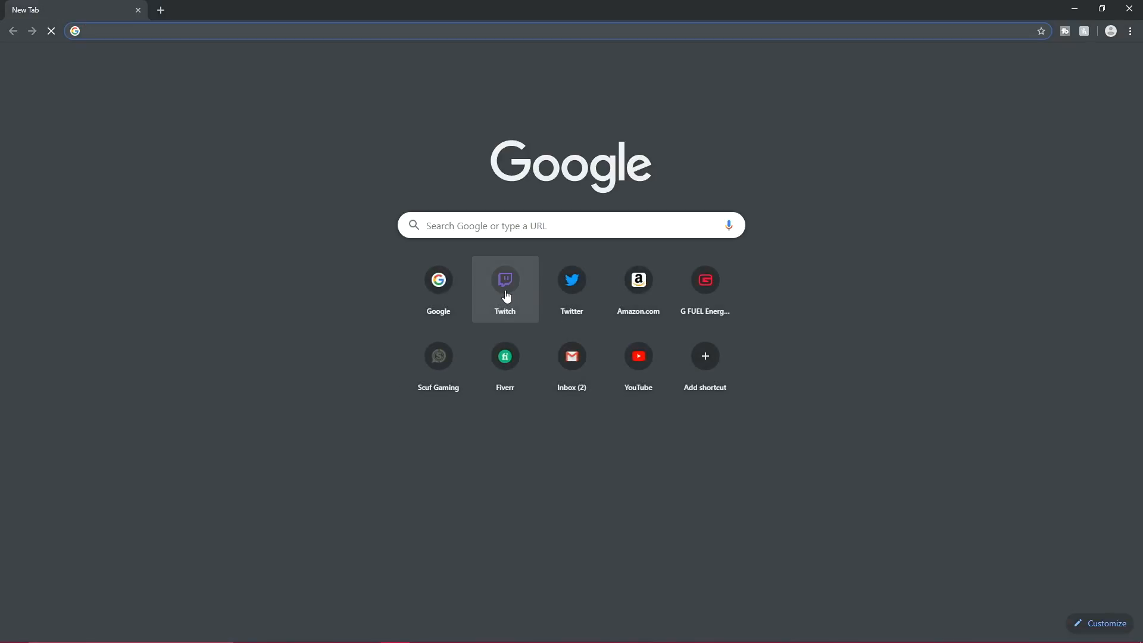
Step: Go to Twitch and open the creator dashboard's Affiliate settings page
left_click(504, 280)
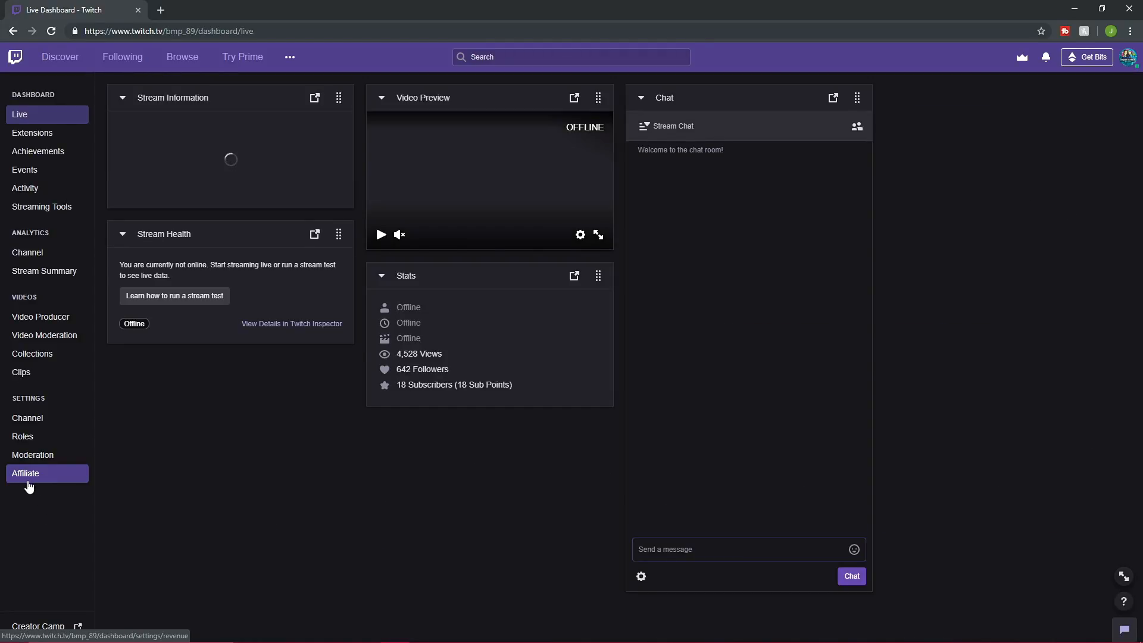
left_click(26, 474)
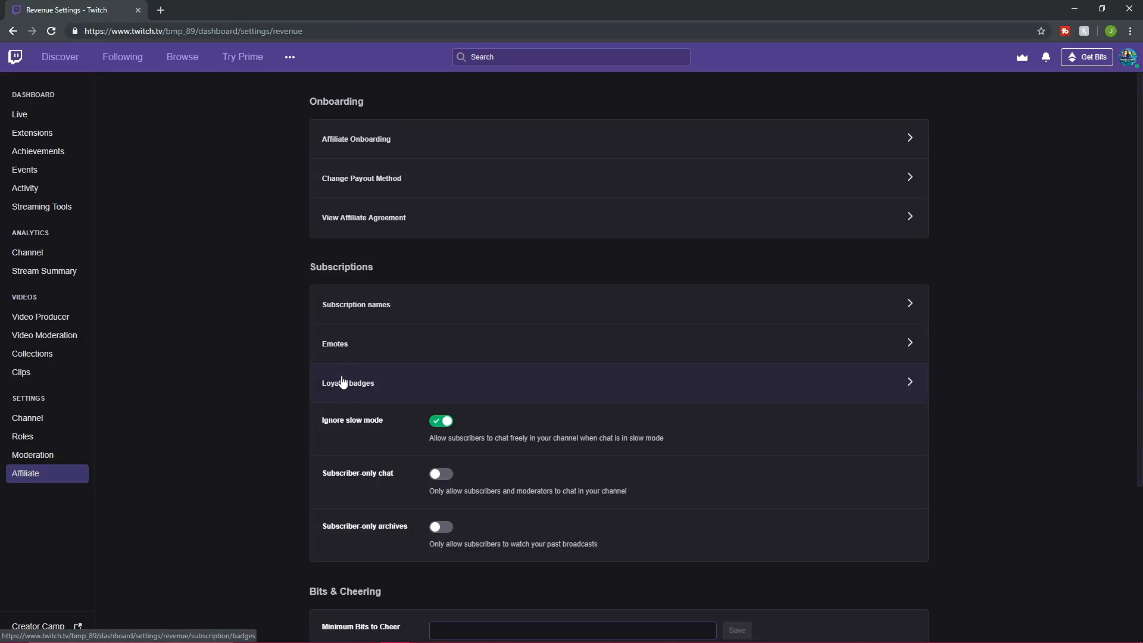
Step: Review the five emote codes in emote settings, then return to the channel page
left_click(334, 344)
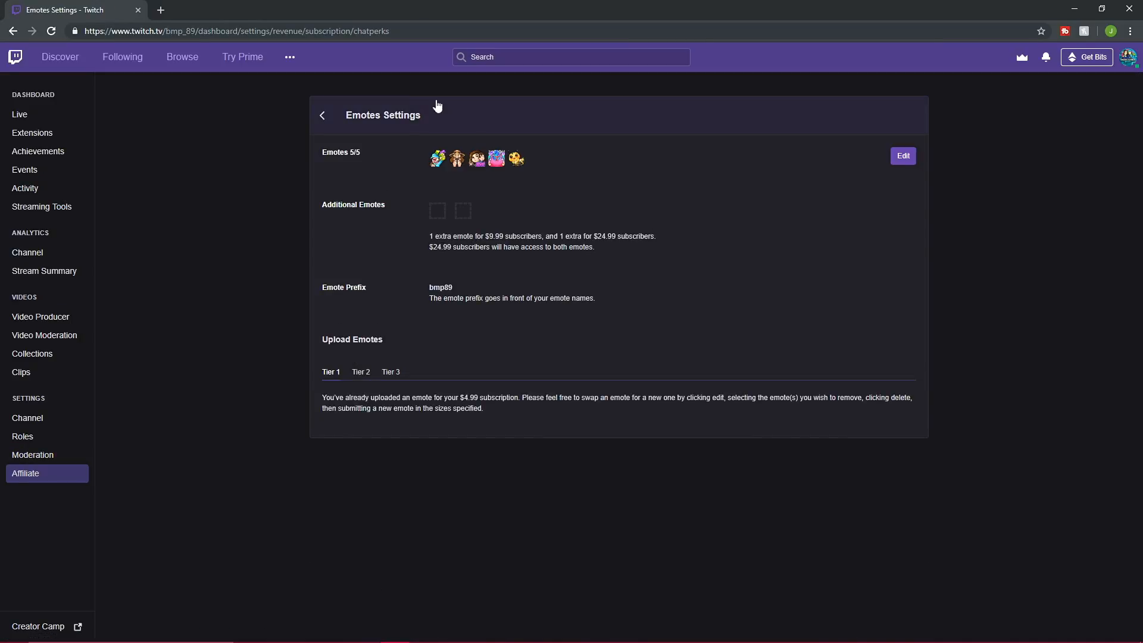
mouse_move(456, 159)
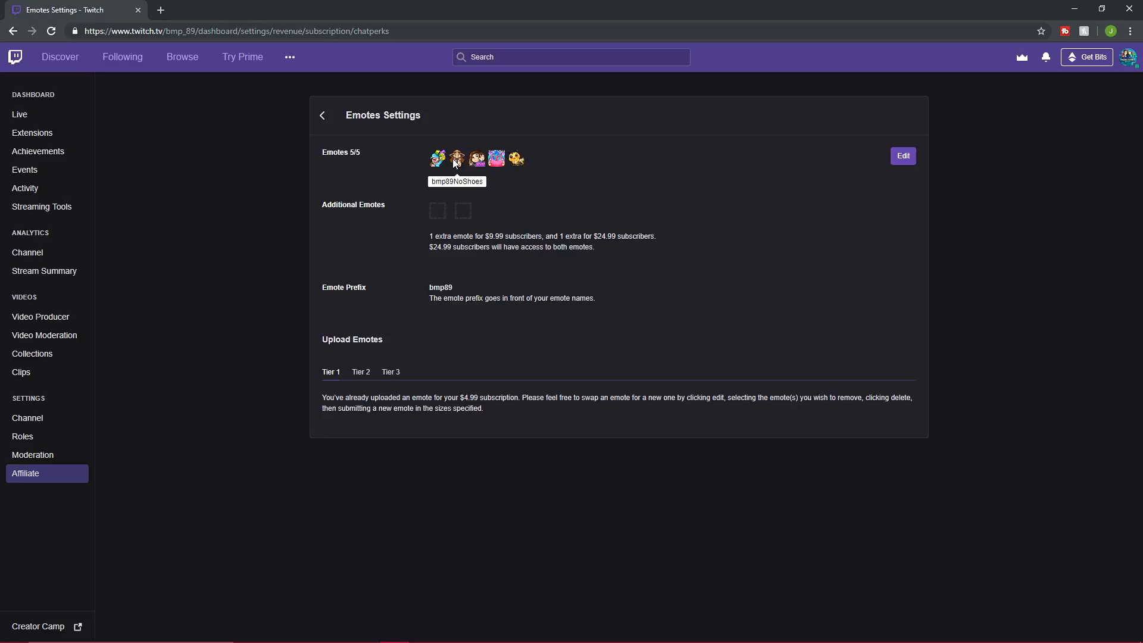
mouse_move(516, 159)
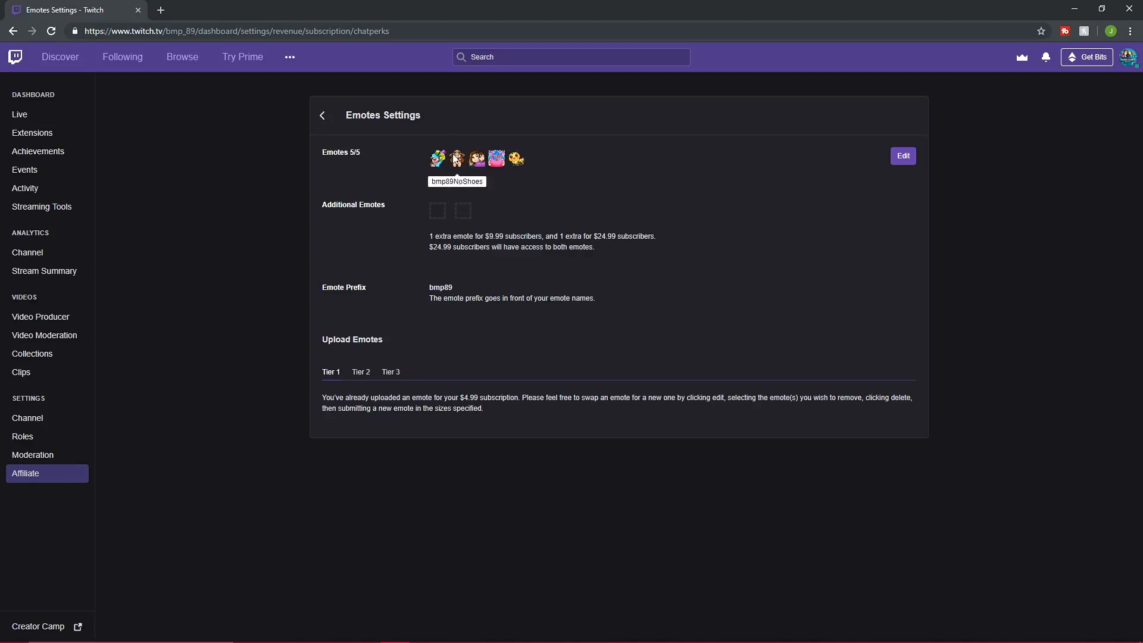
mouse_move(516, 158)
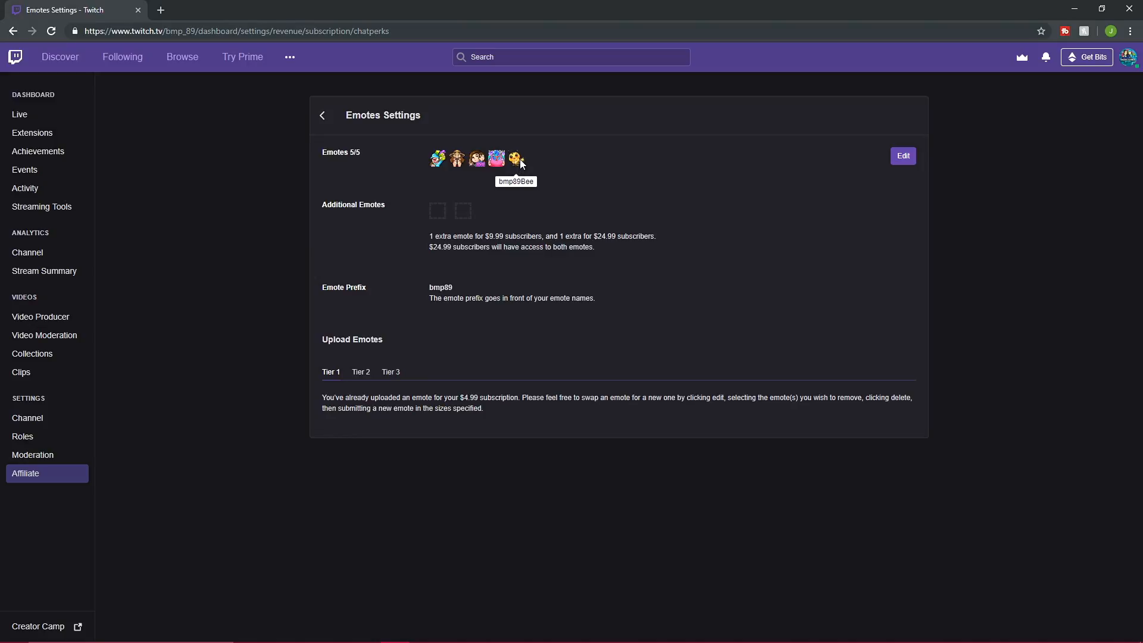
mouse_move(506, 177)
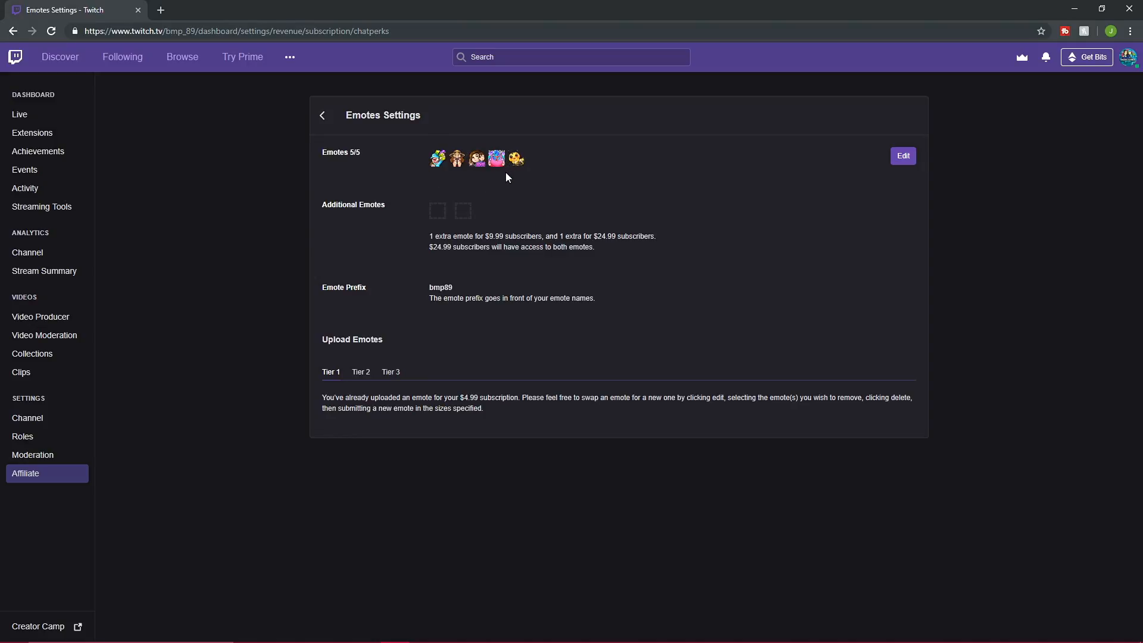
mouse_move(506, 179)
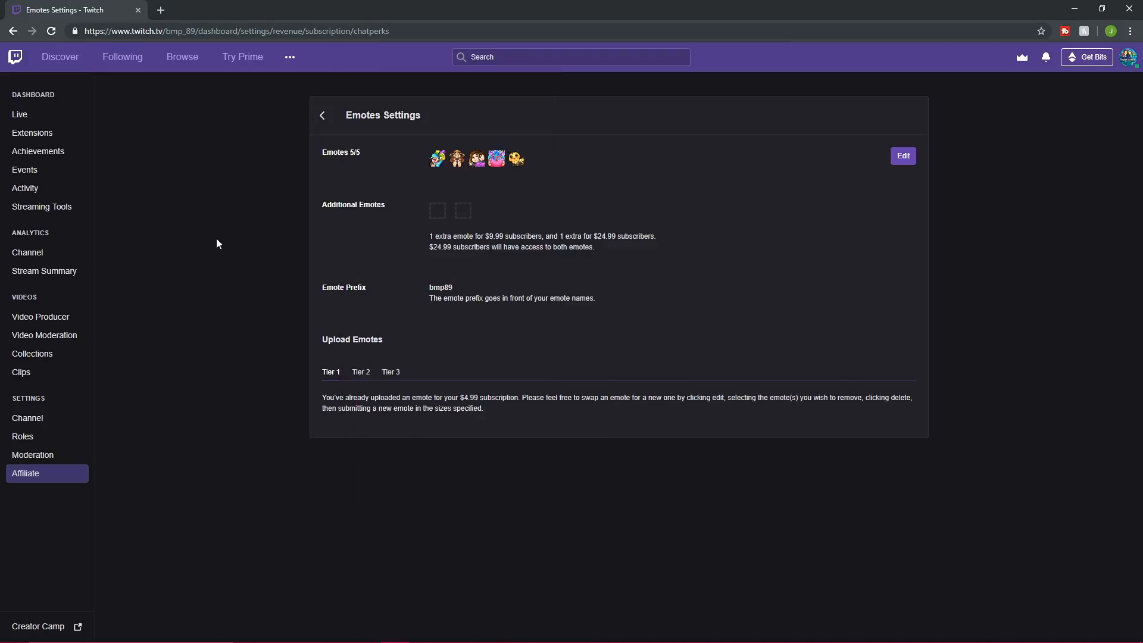
left_click(1131, 57)
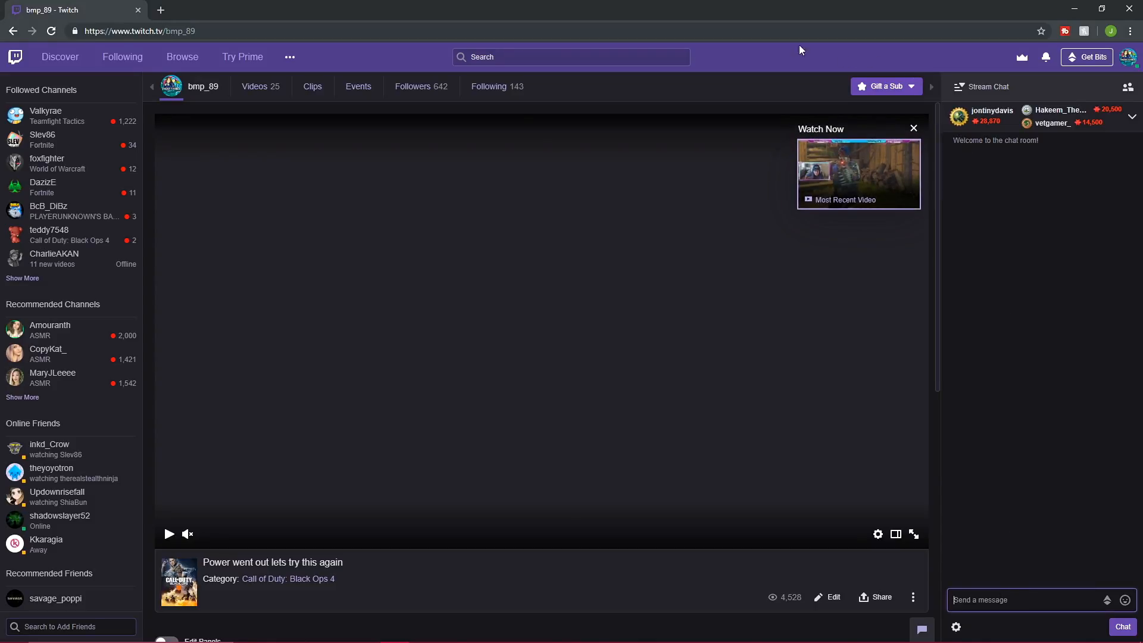
mouse_move(738, 20)
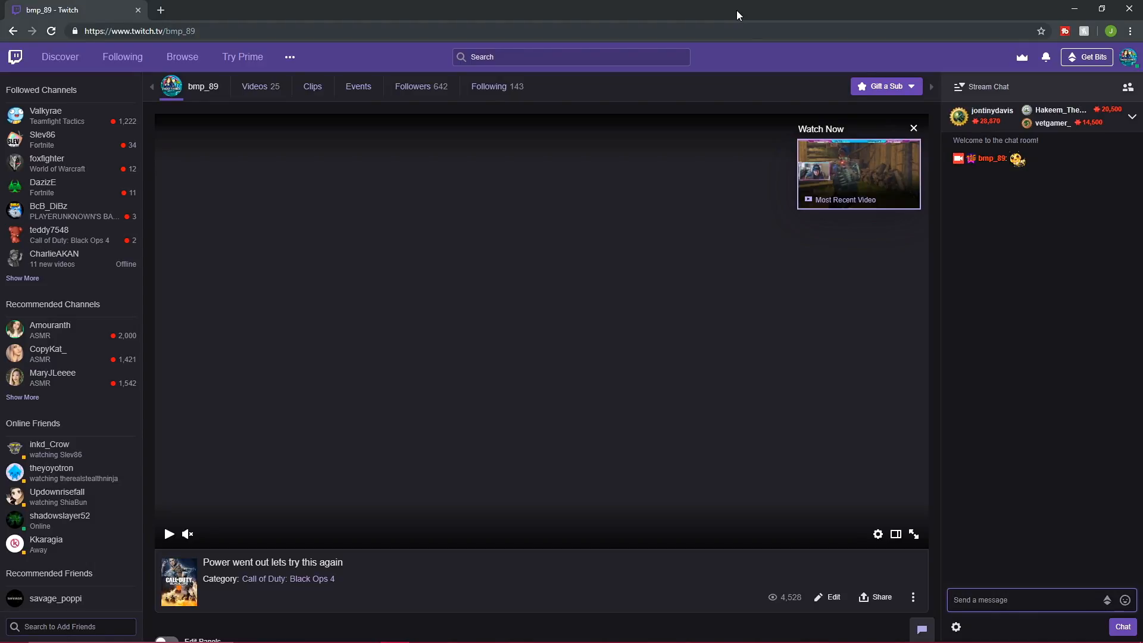
Step: Bring the Stream Deck window back to the front from the taskbar
left_click(481, 631)
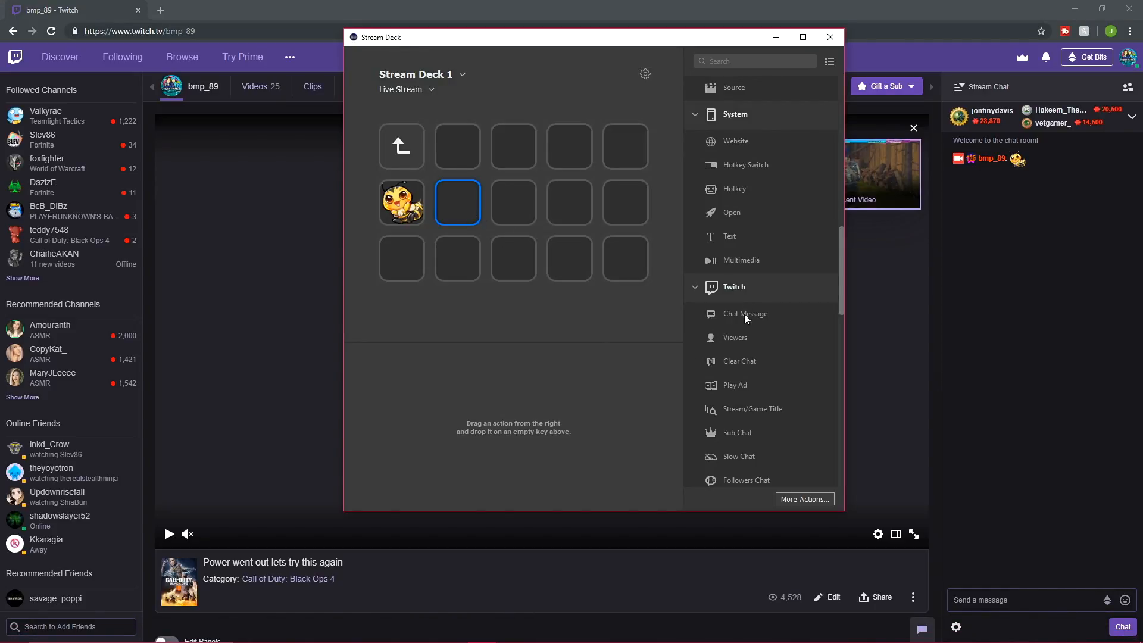
Step: Place a Twitch Chat Message key beside the bee key using the Bitties 112 image
left_click_drag(744, 313, 571, 258)
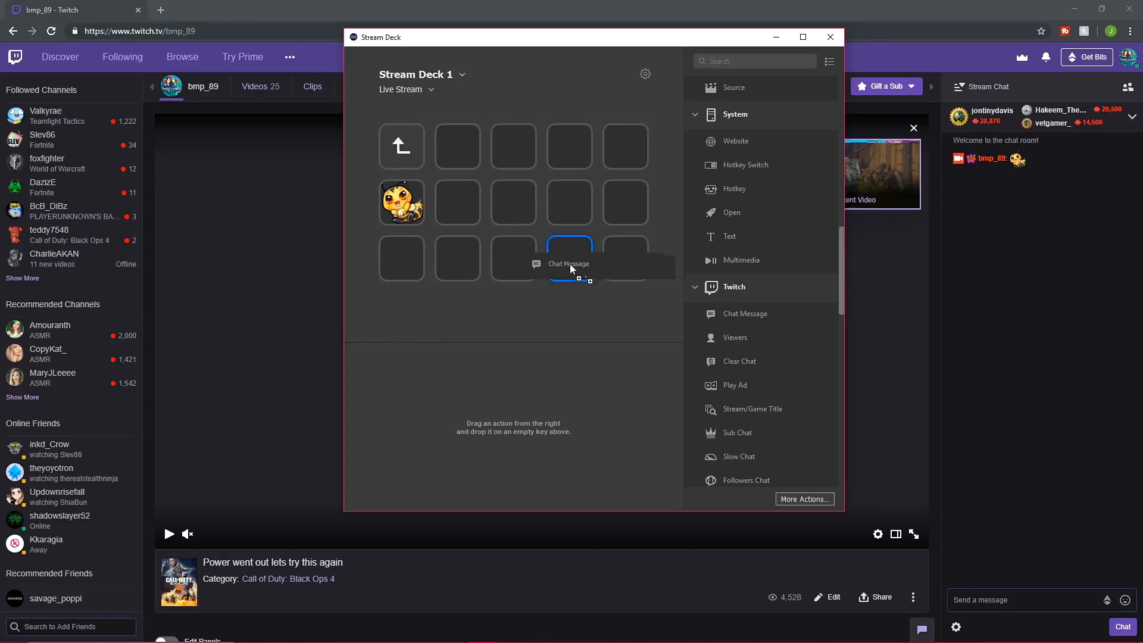
left_click_drag(569, 263, 457, 202)
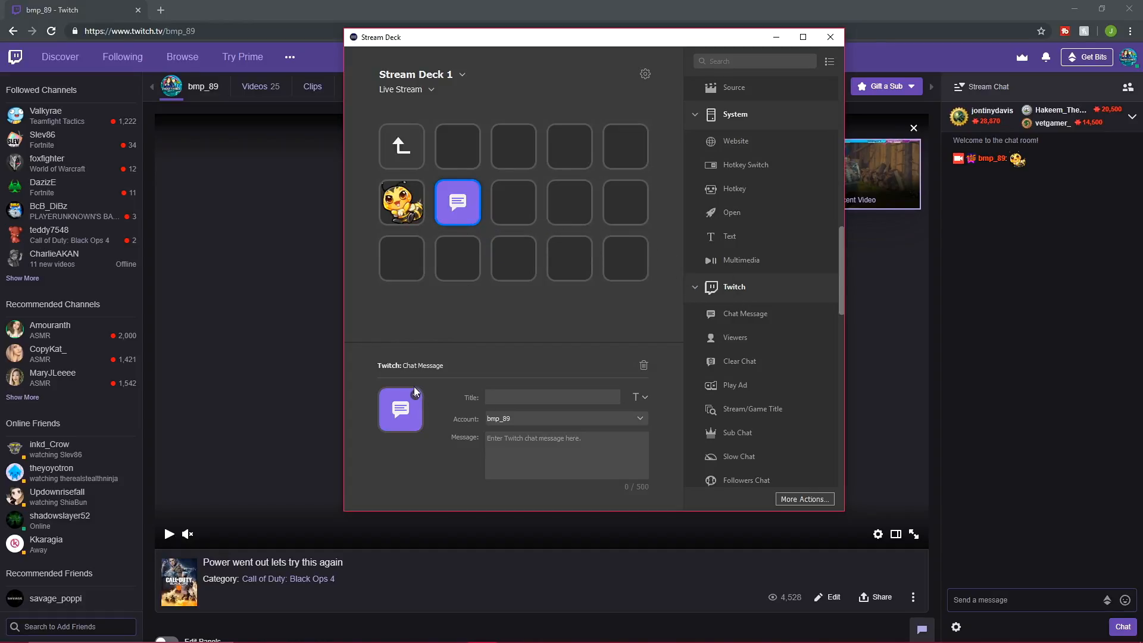
left_click(400, 409)
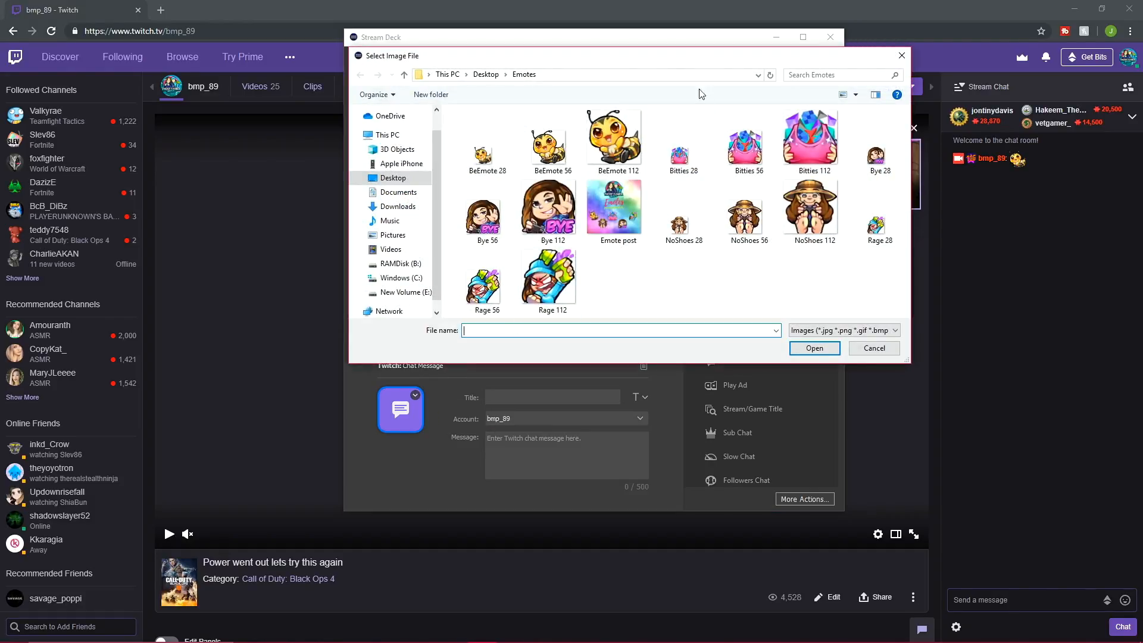
left_click(809, 139)
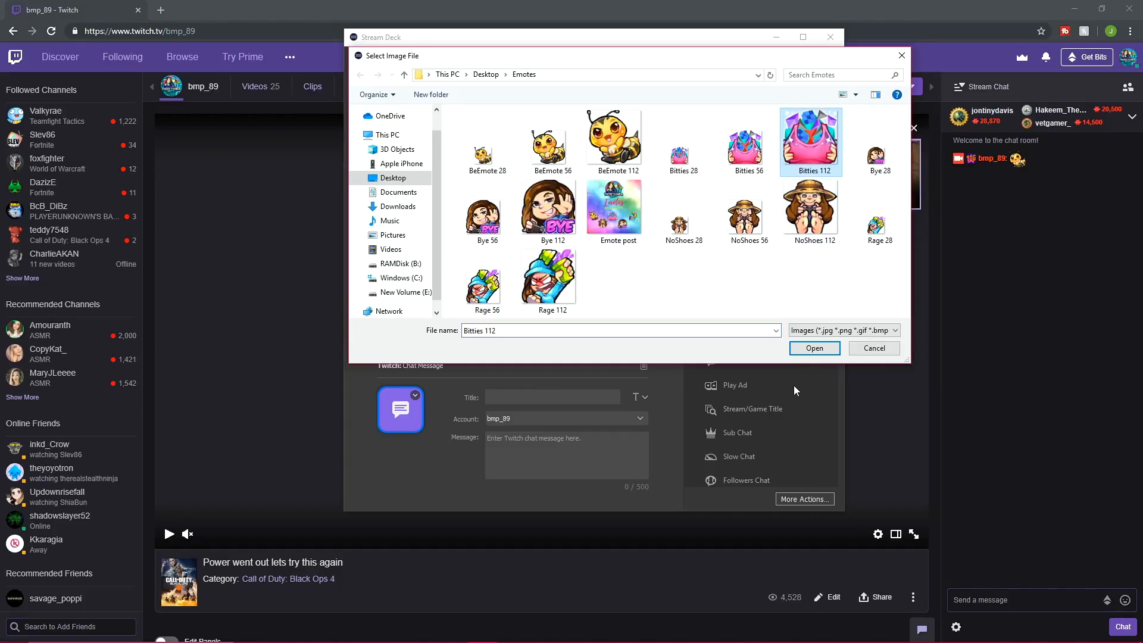
left_click(814, 348)
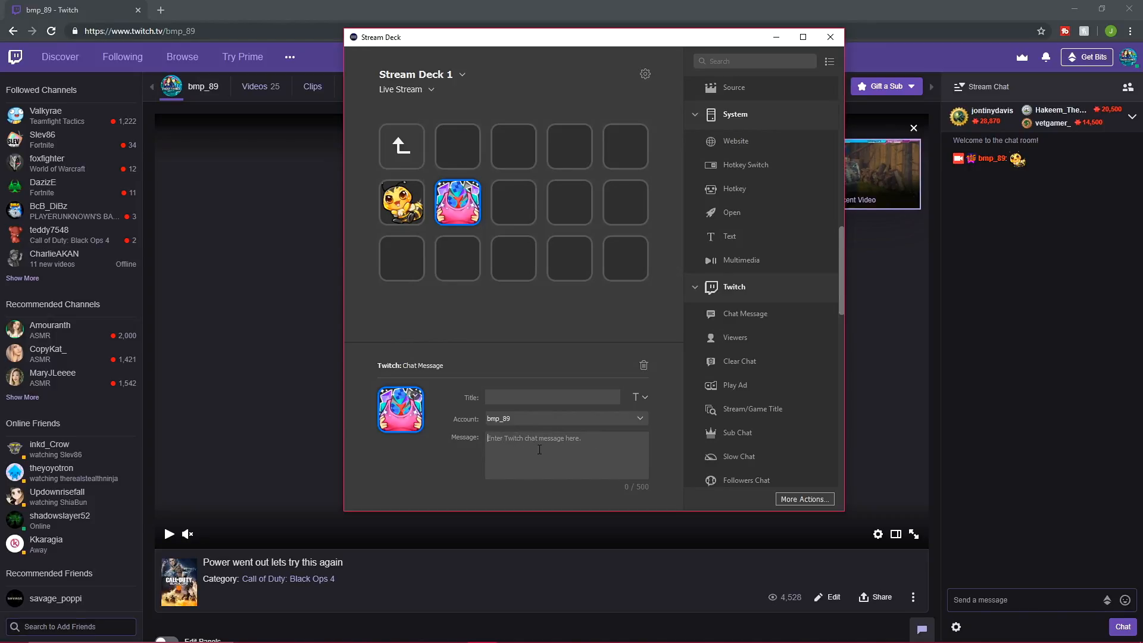
Step: Set the new key's message to bmp89Bitties and return to the Twitch channel page
type("bmp89")
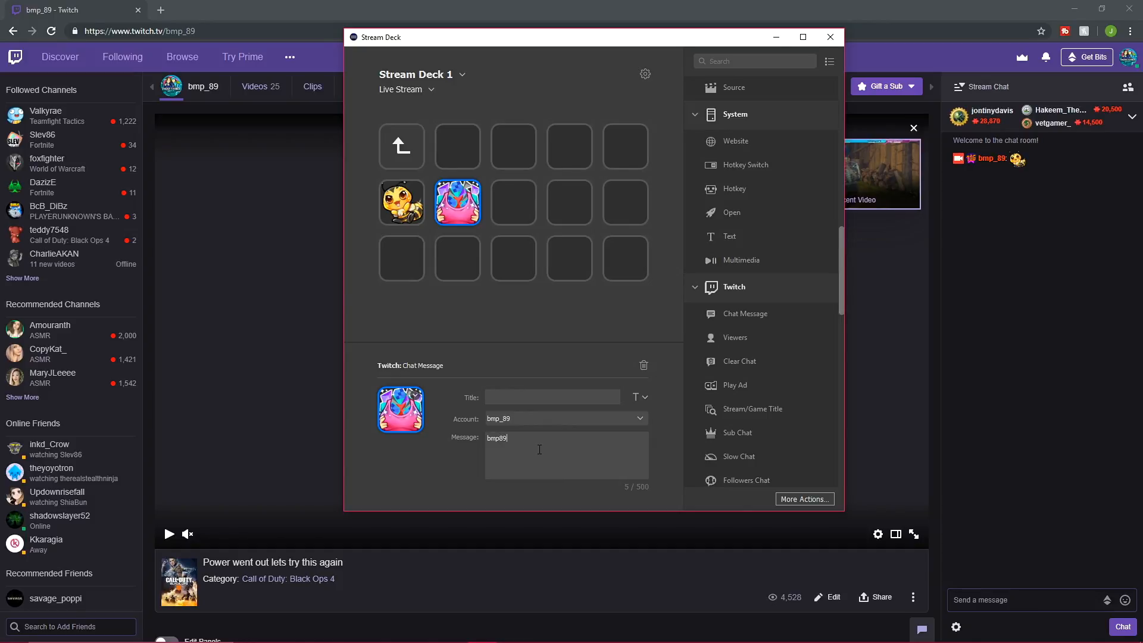
type("Bitties")
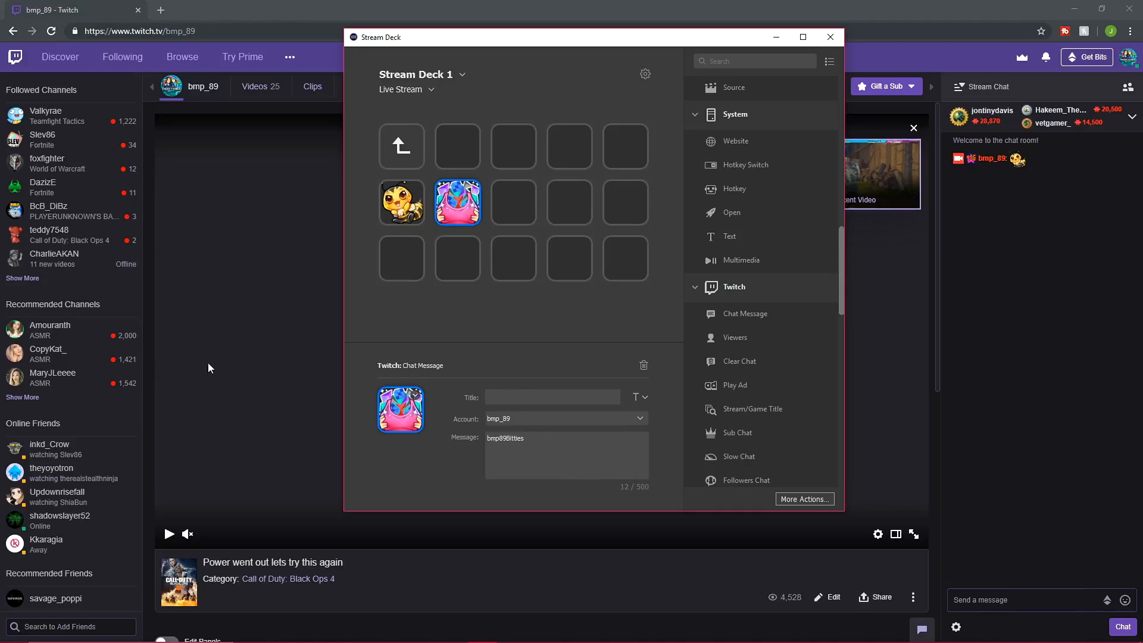
left_click(829, 37)
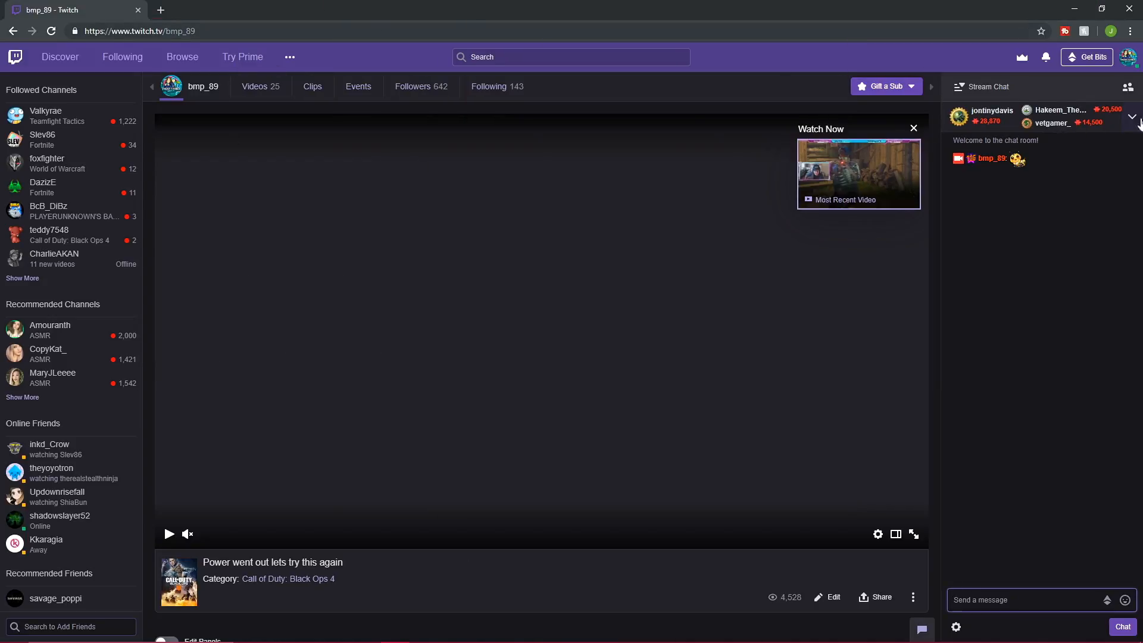
Step: Reopen the Affiliate emote settings from the Creator Dashboard to check the Bye and Bitties codes
left_click(1134, 58)
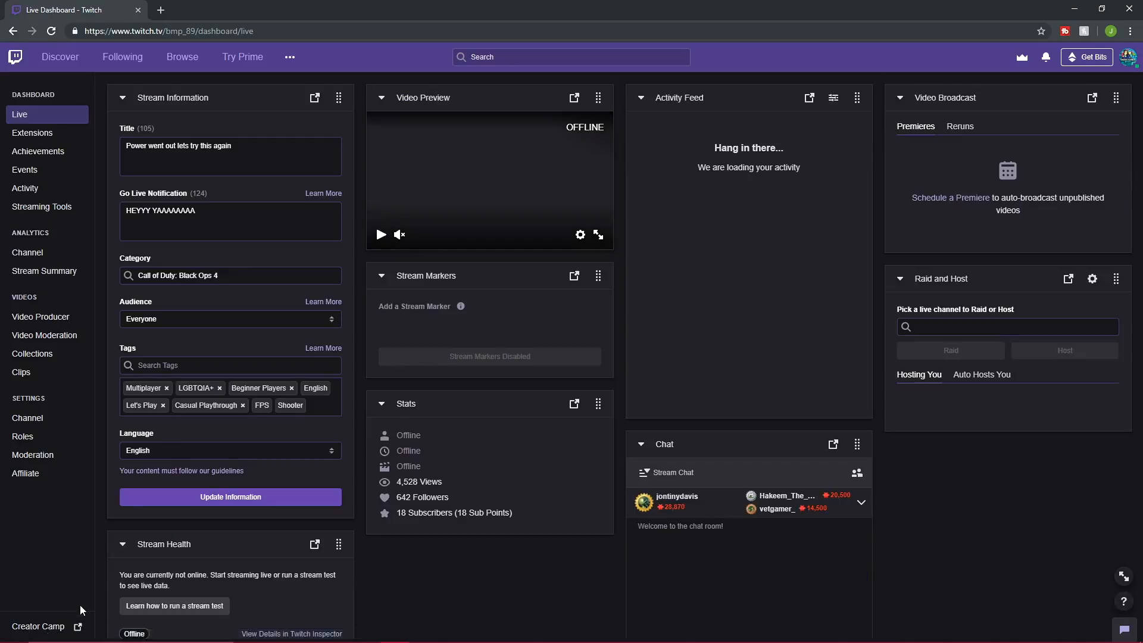
left_click(26, 473)
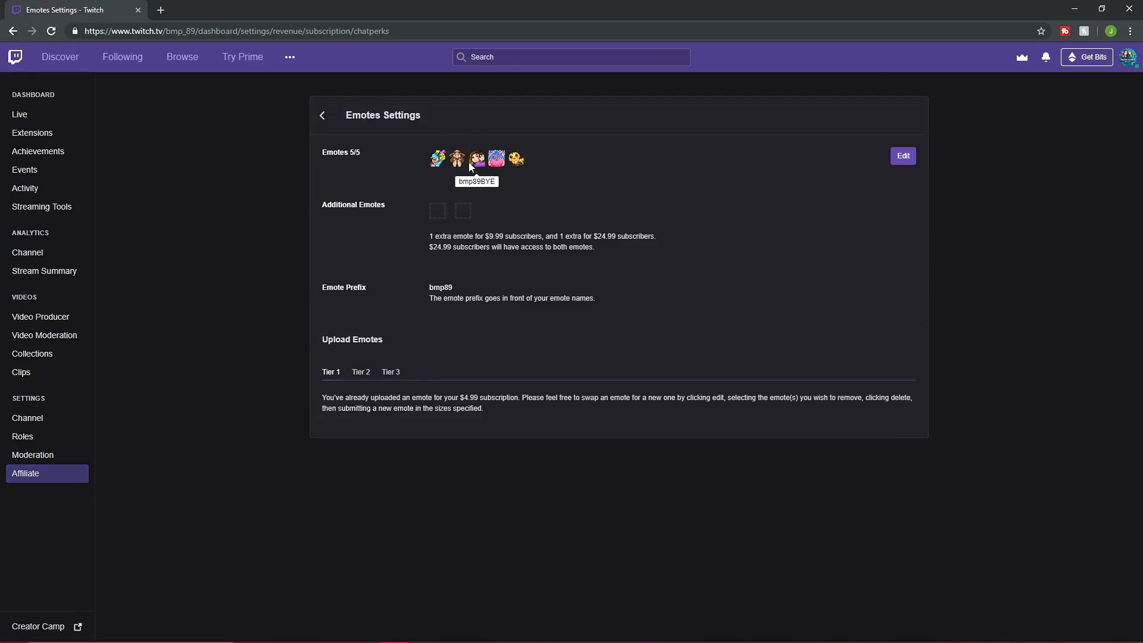
mouse_move(495, 158)
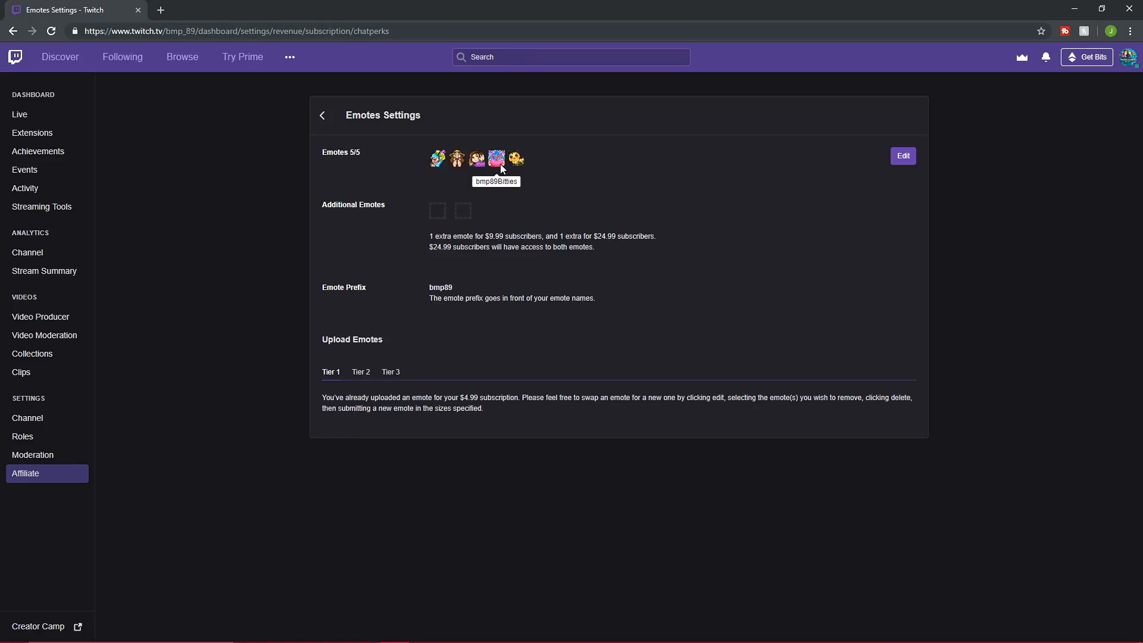
mouse_move(475, 191)
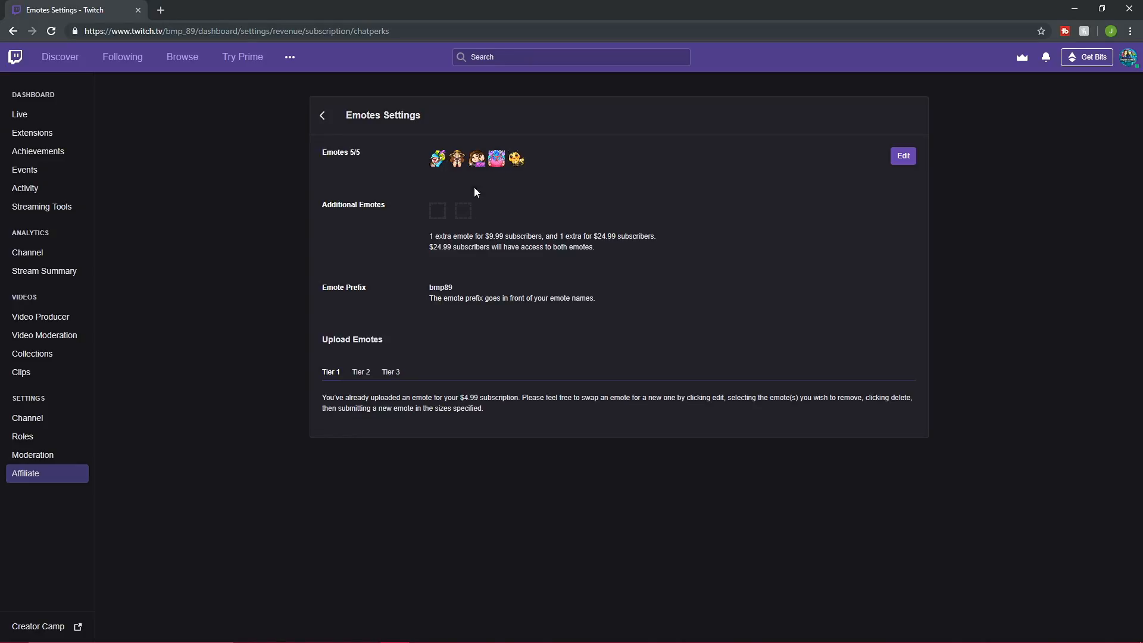
mouse_move(1129, 52)
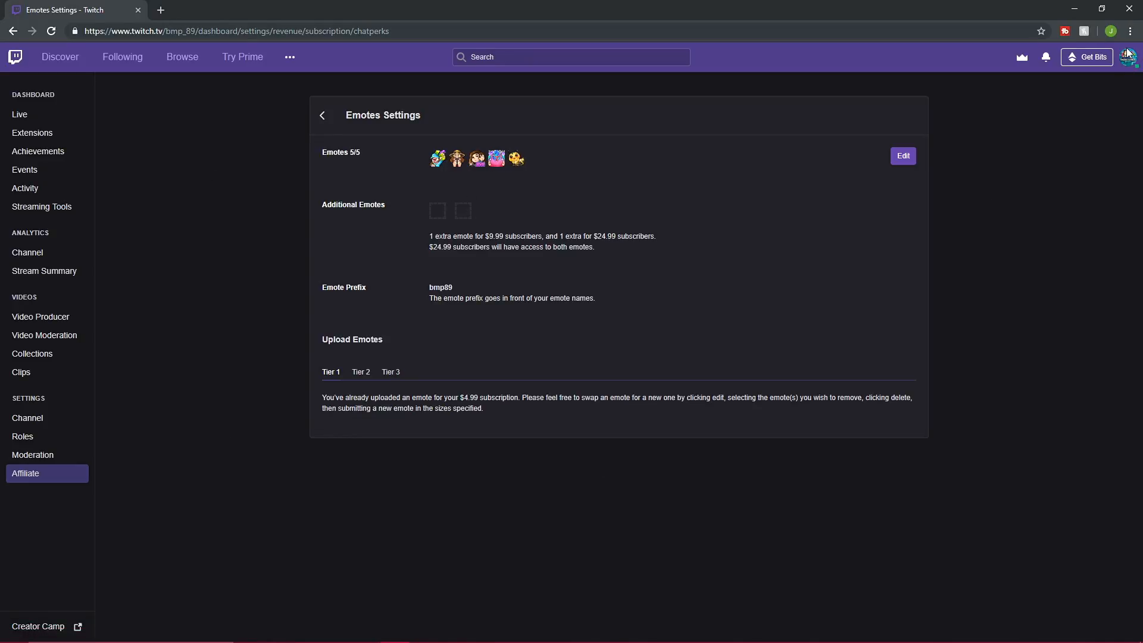
left_click(1129, 57)
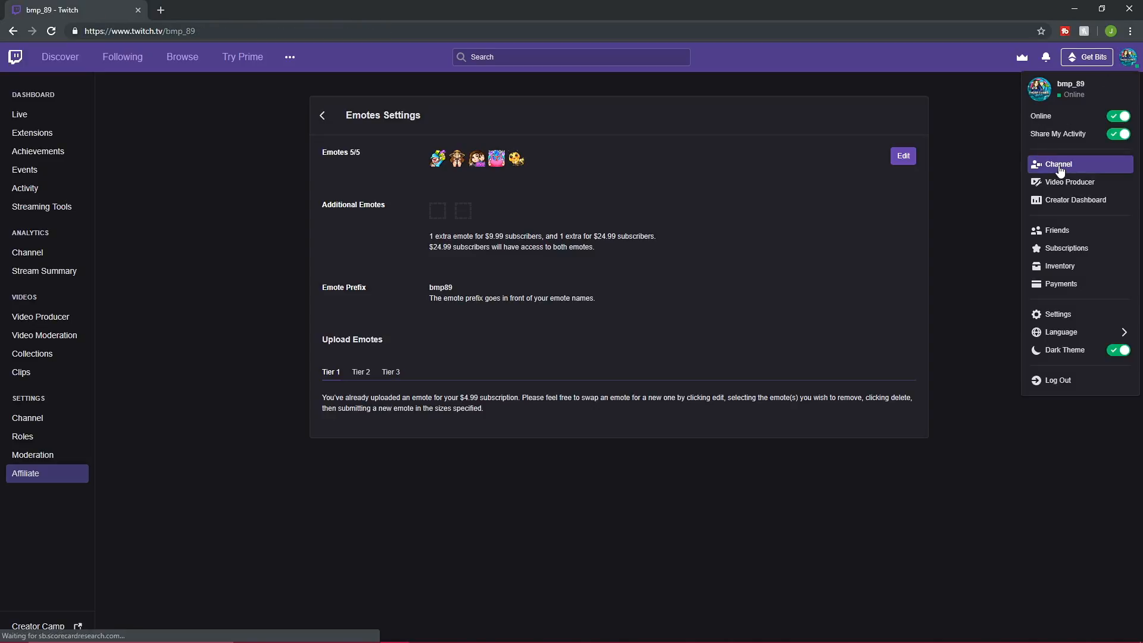
Step: Post the Bitties emote in the channel's Twitch chat, then bring Stream Deck back up
left_click(1058, 165)
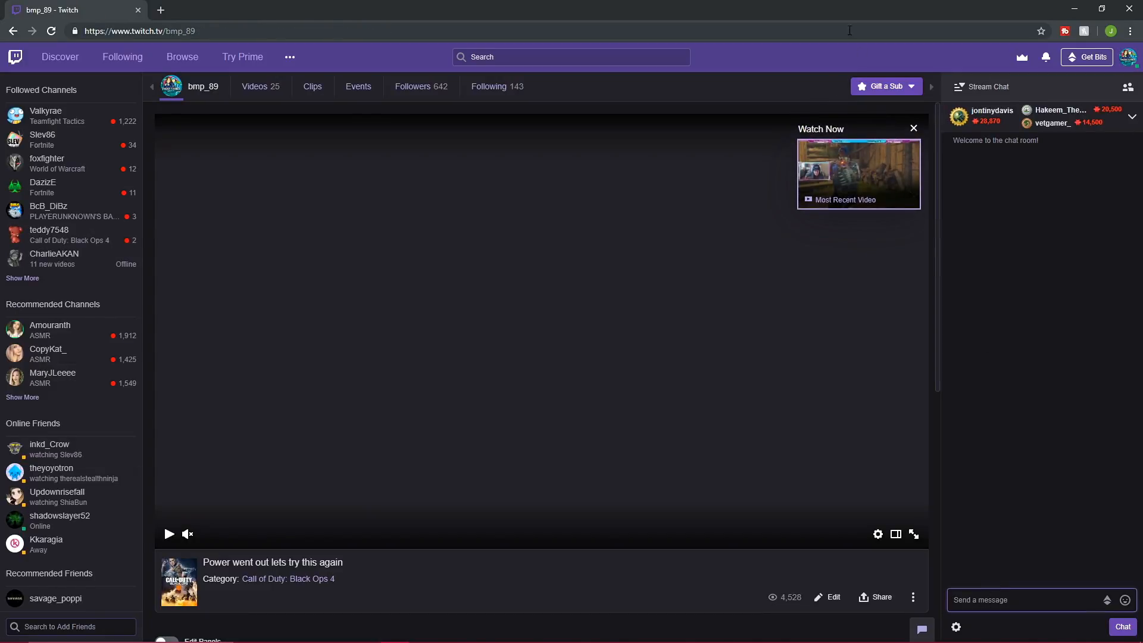
mouse_move(842, 19)
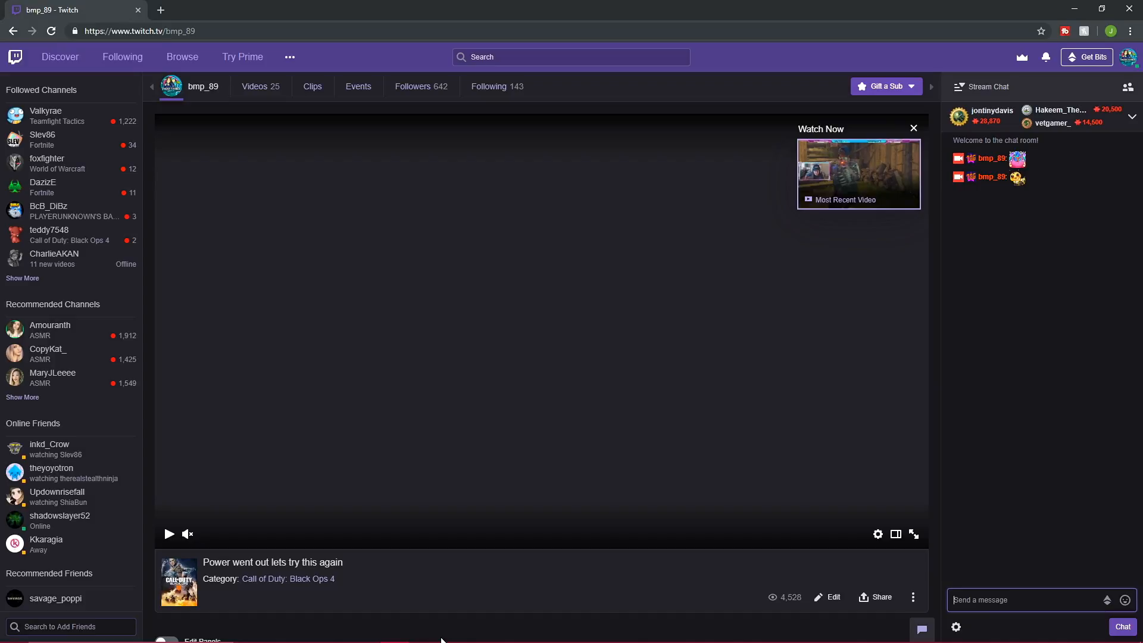
left_click(482, 630)
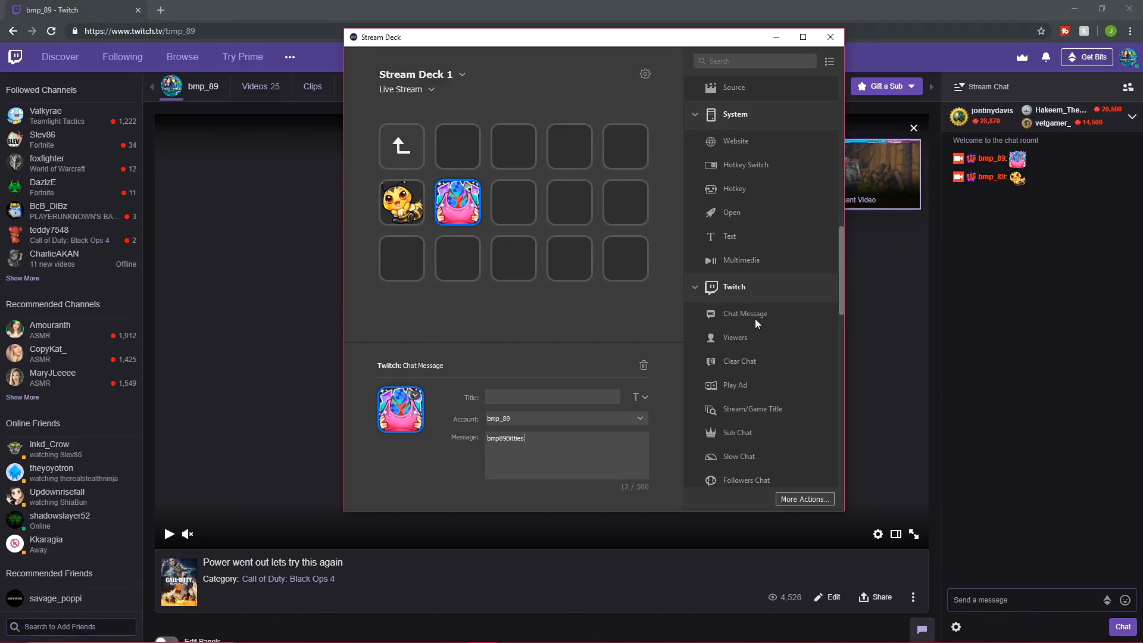
mouse_move(770, 319)
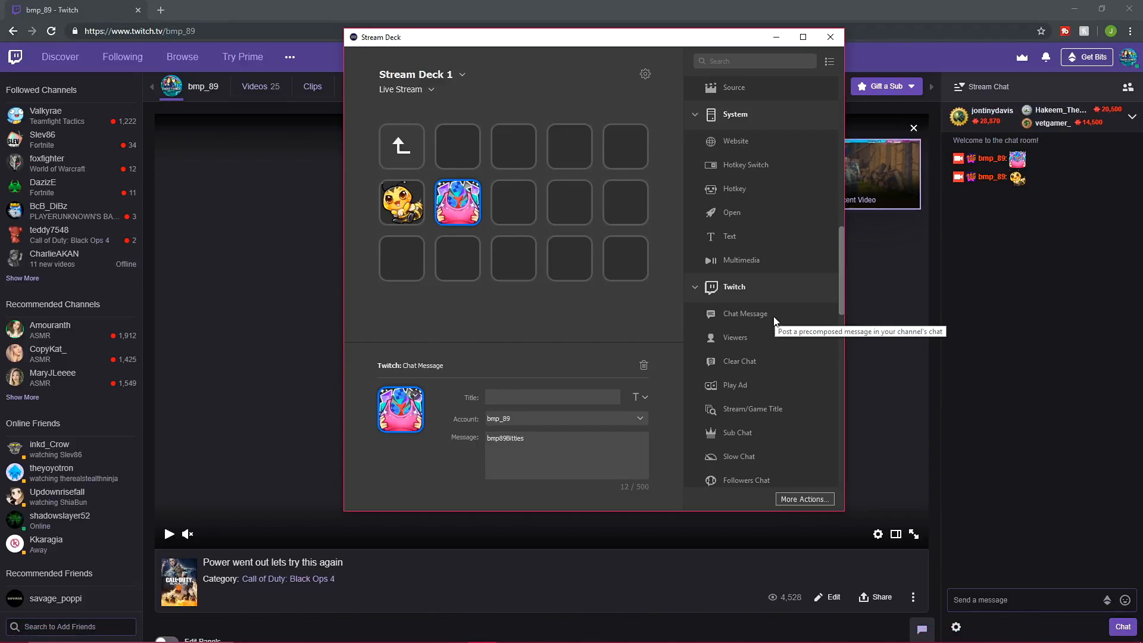
mouse_move(562, 324)
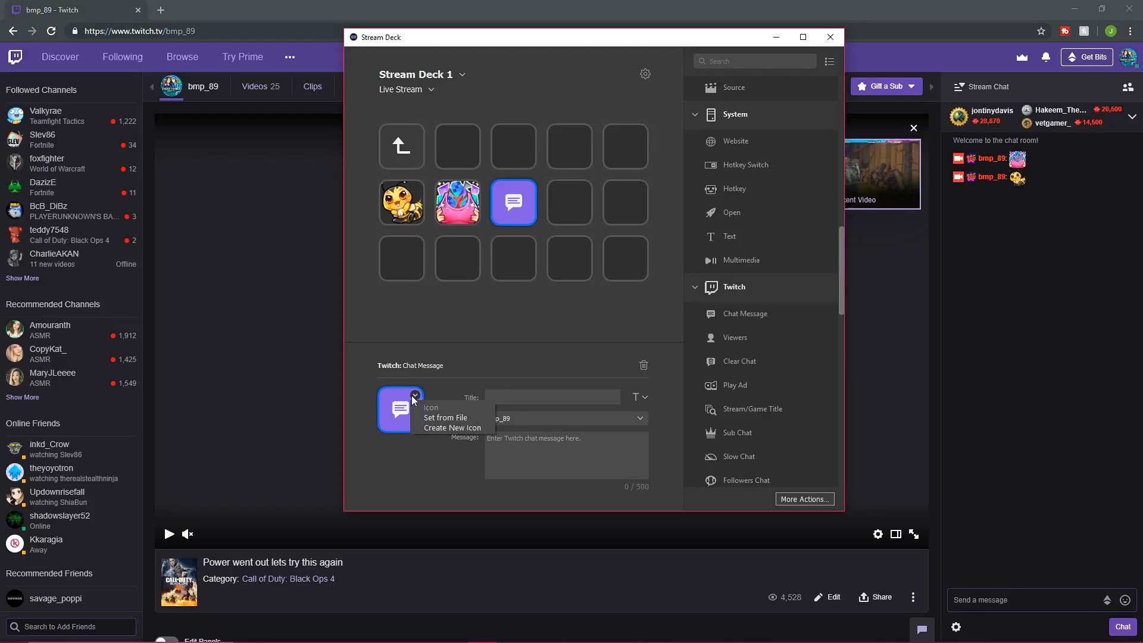
Step: Set the Bye key's image from file and its message to 'bmp89BYE' five times
left_click(445, 418)
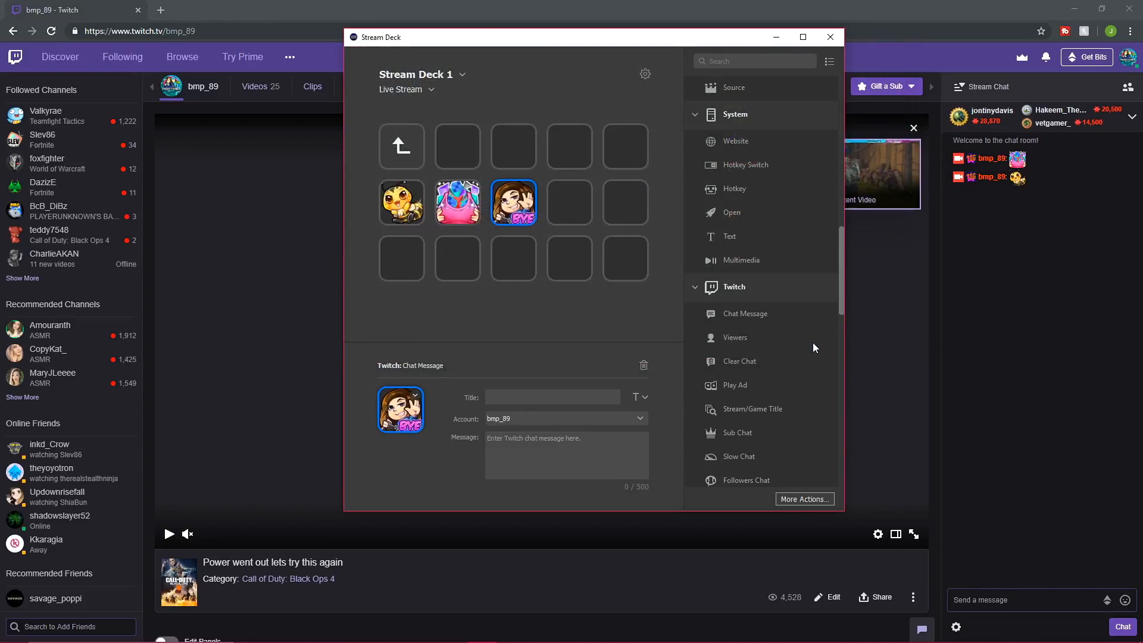
mouse_move(480, 428)
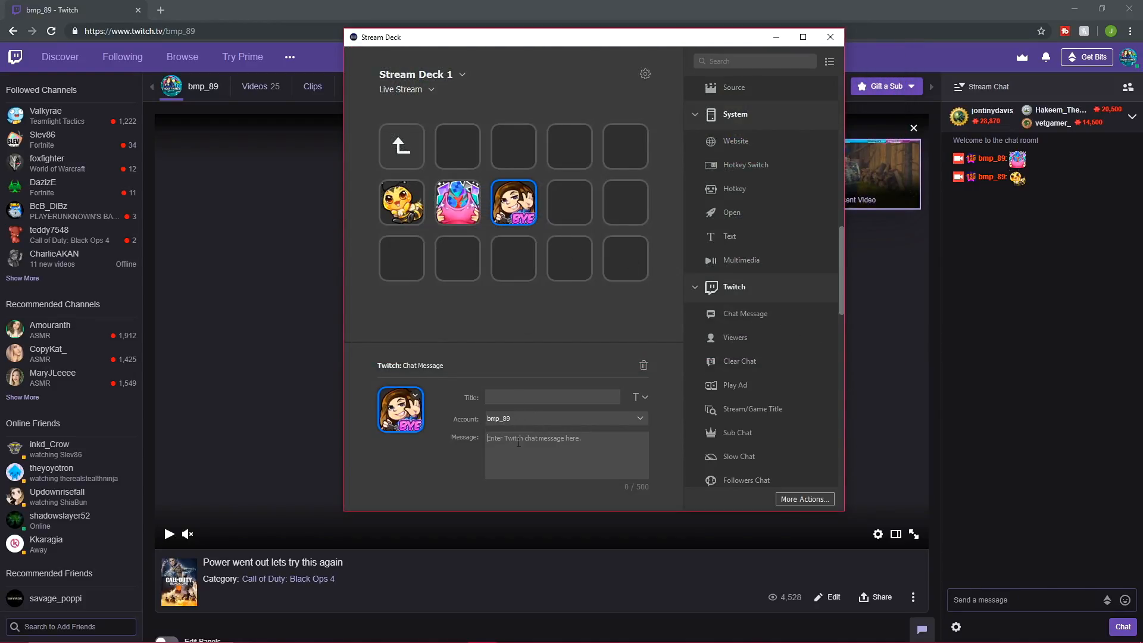
type("bmp89BY")
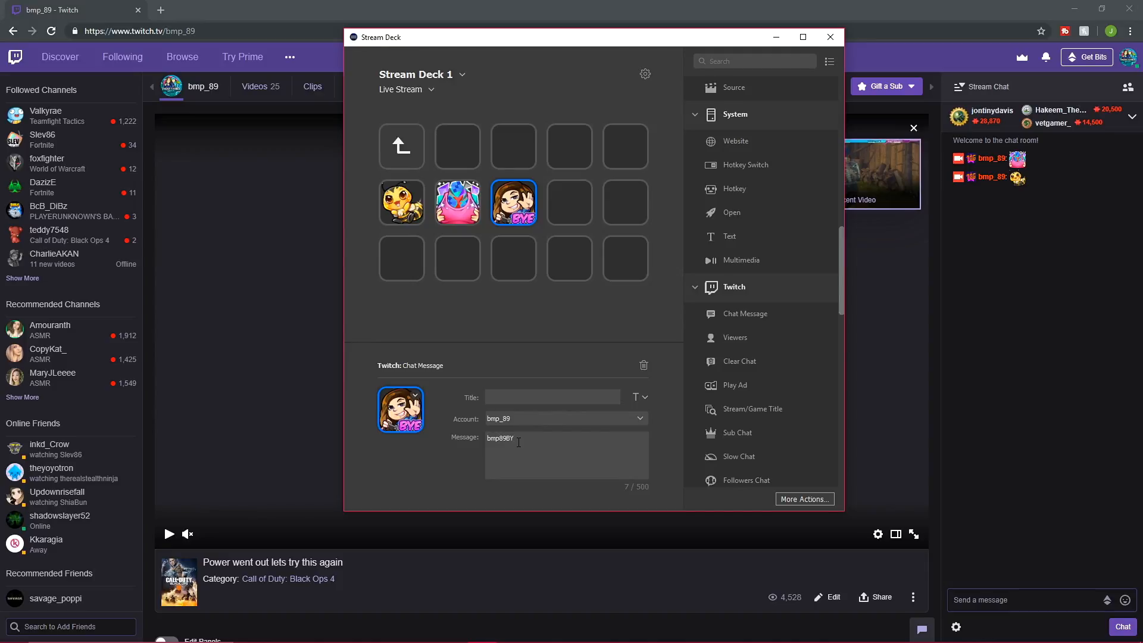
type("E bmp89")
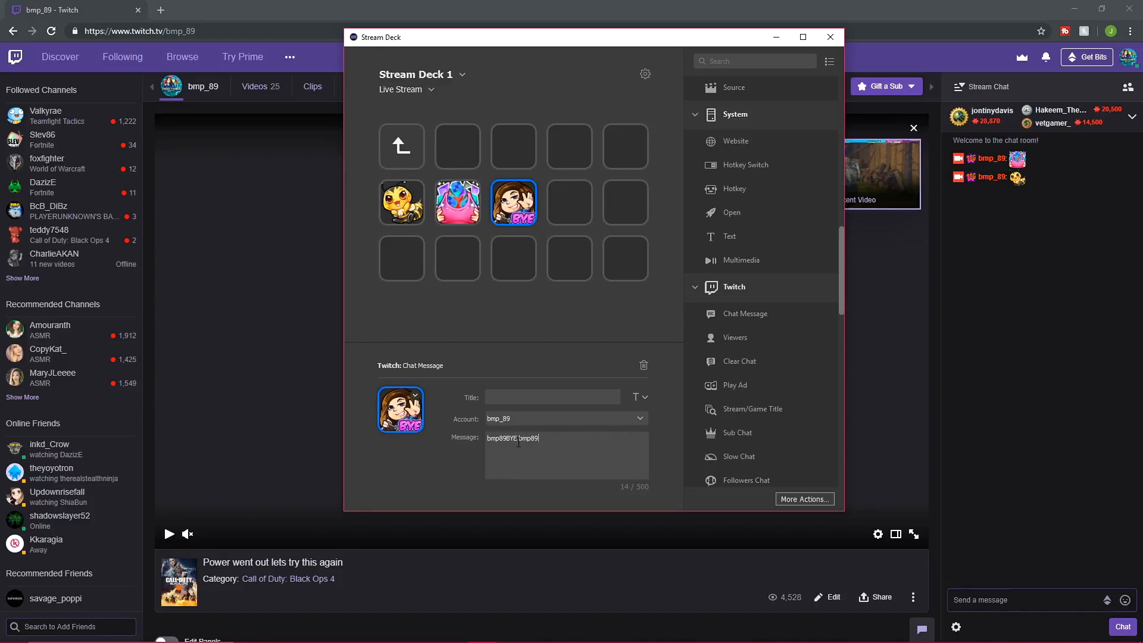
type("BYE bmp89BYE")
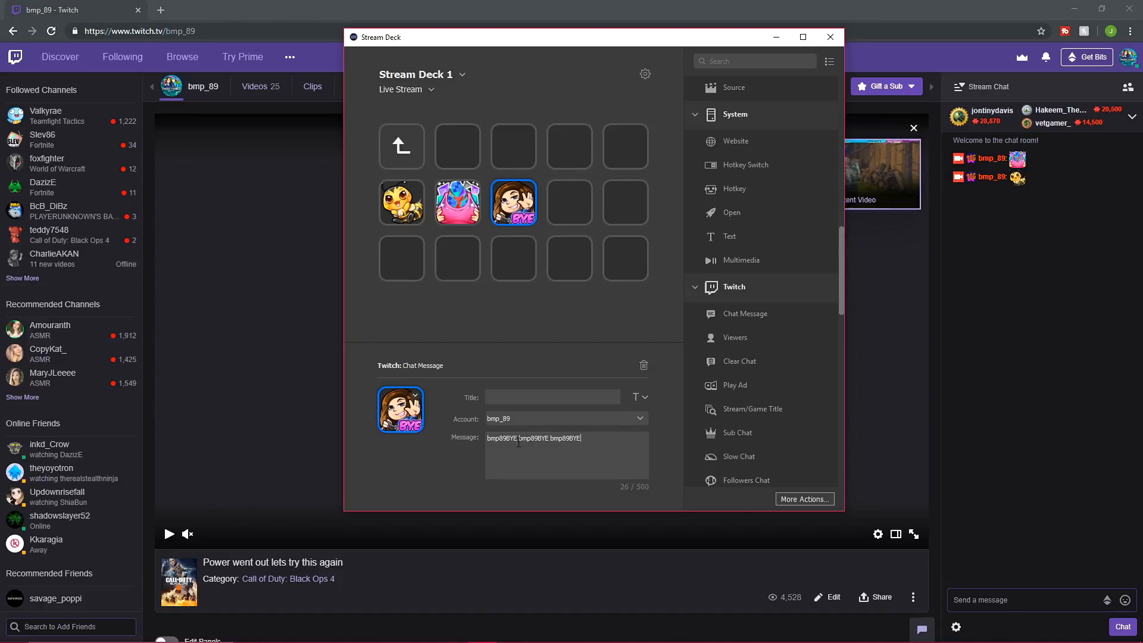
type("bmp89")
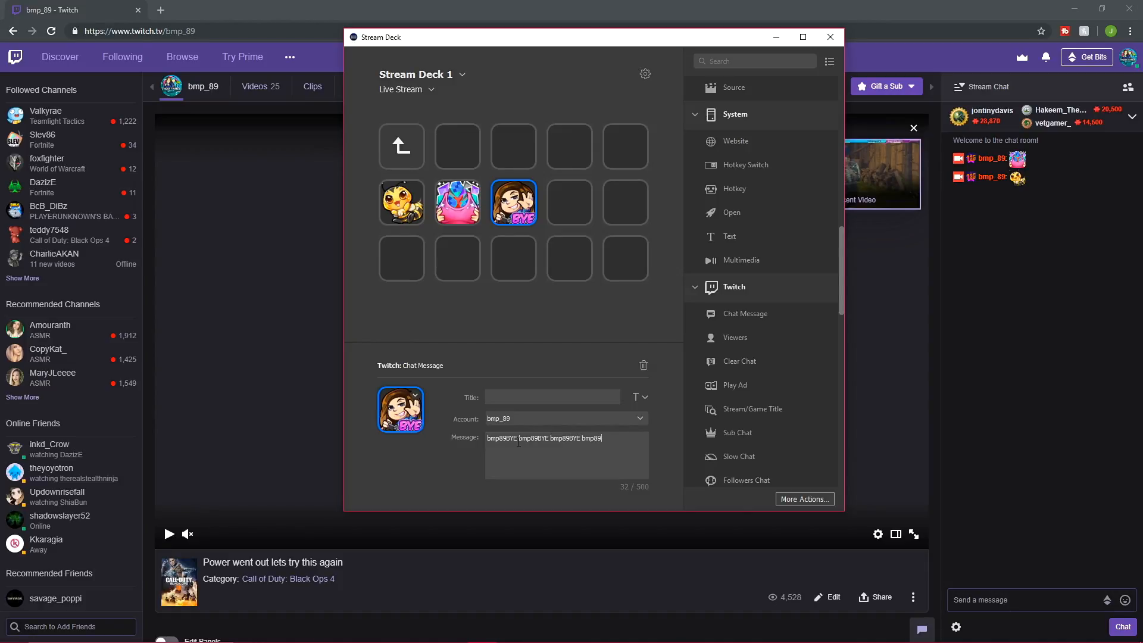
type("BYE")
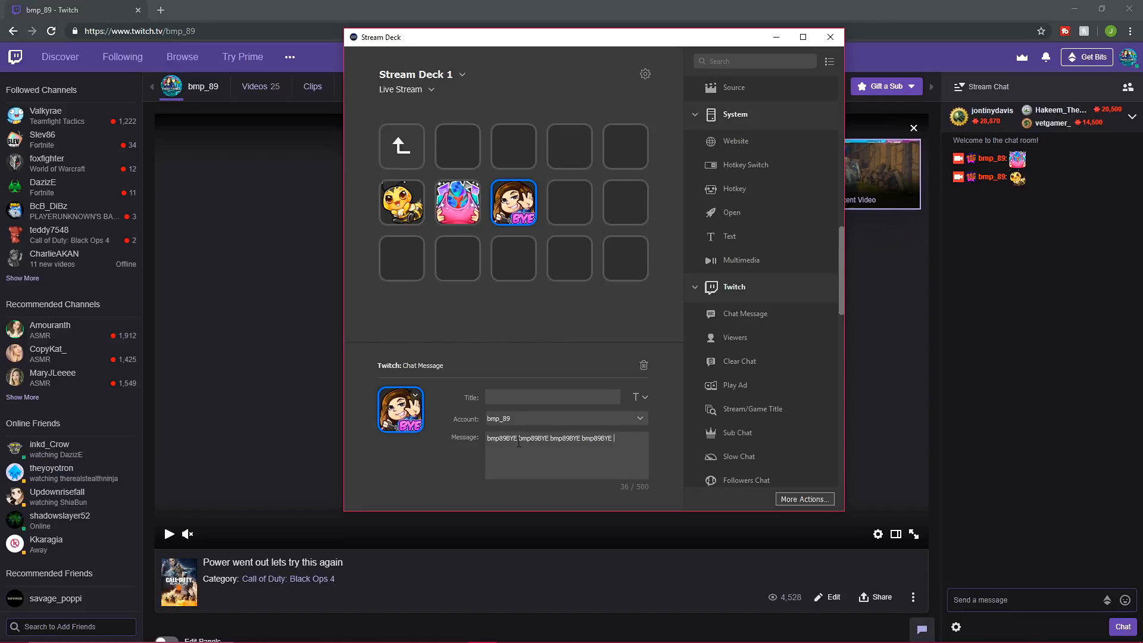
type("b")
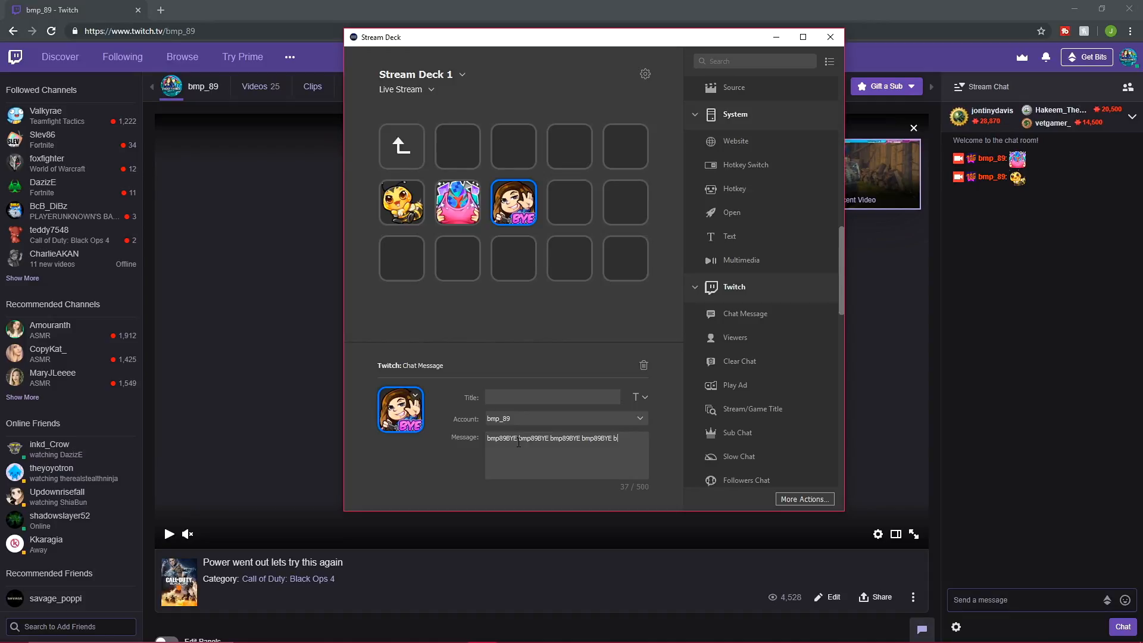
type("bmp89BYE")
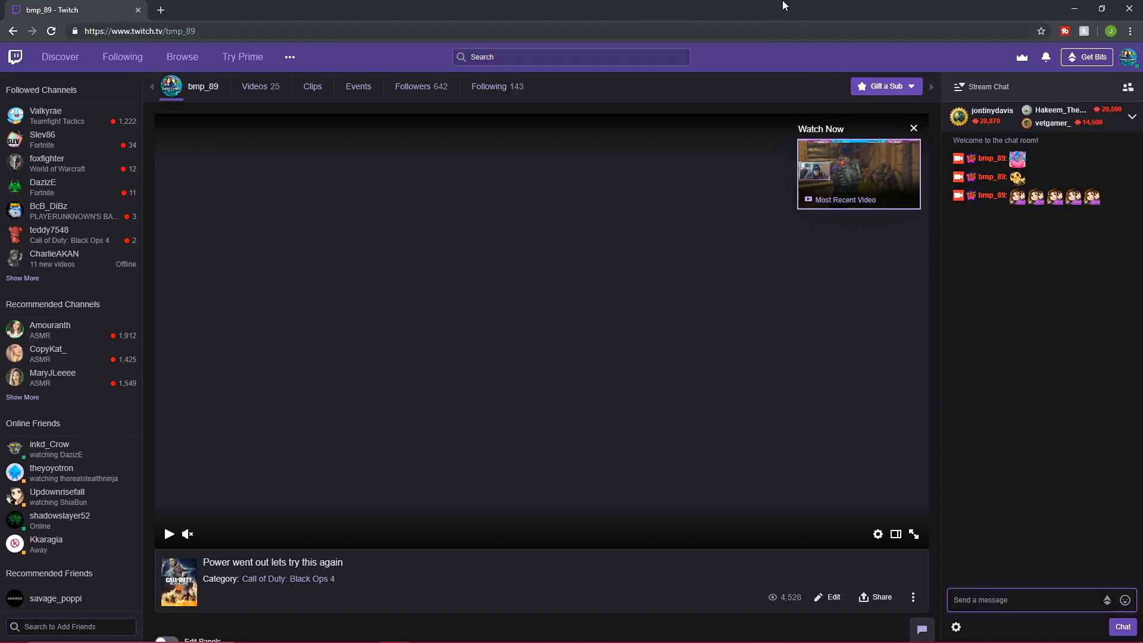
mouse_move(724, 292)
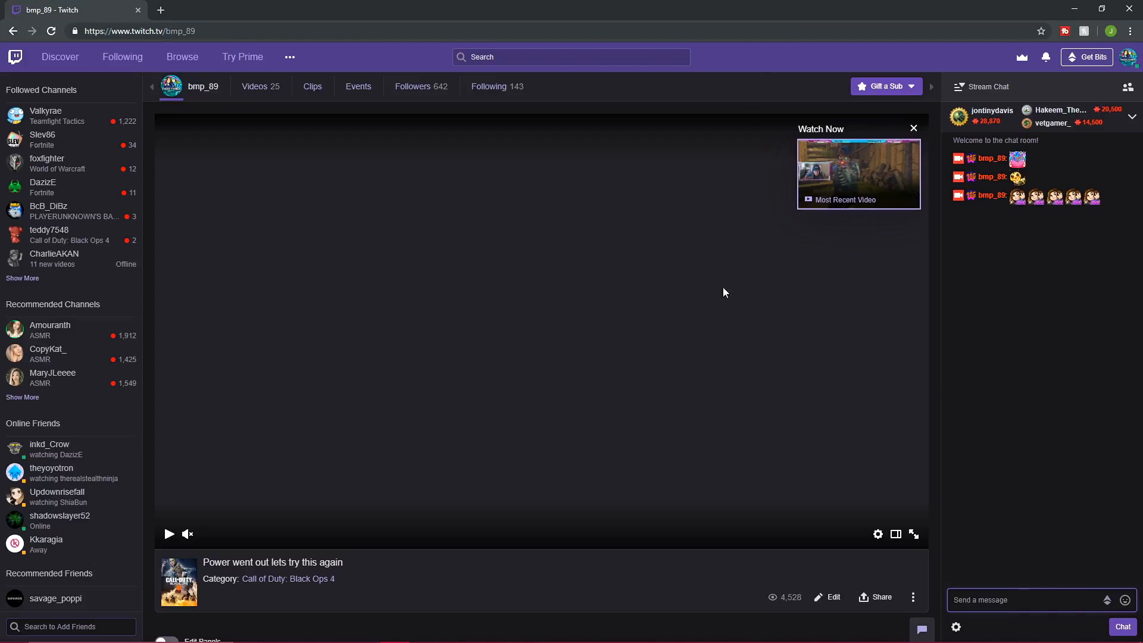
left_click(479, 630)
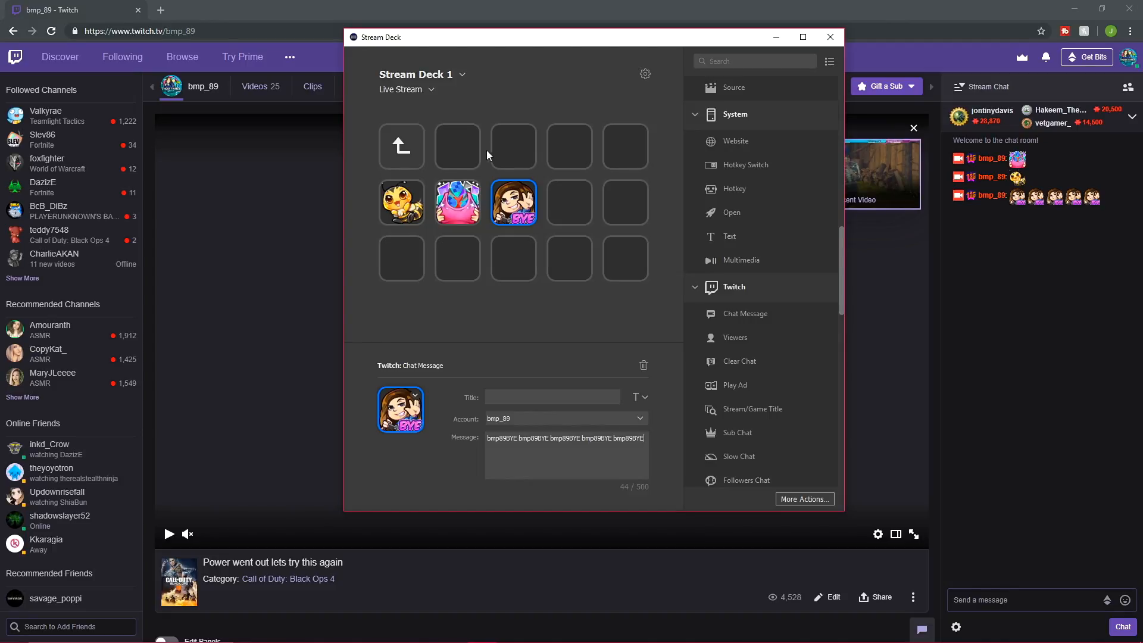
mouse_move(490, 148)
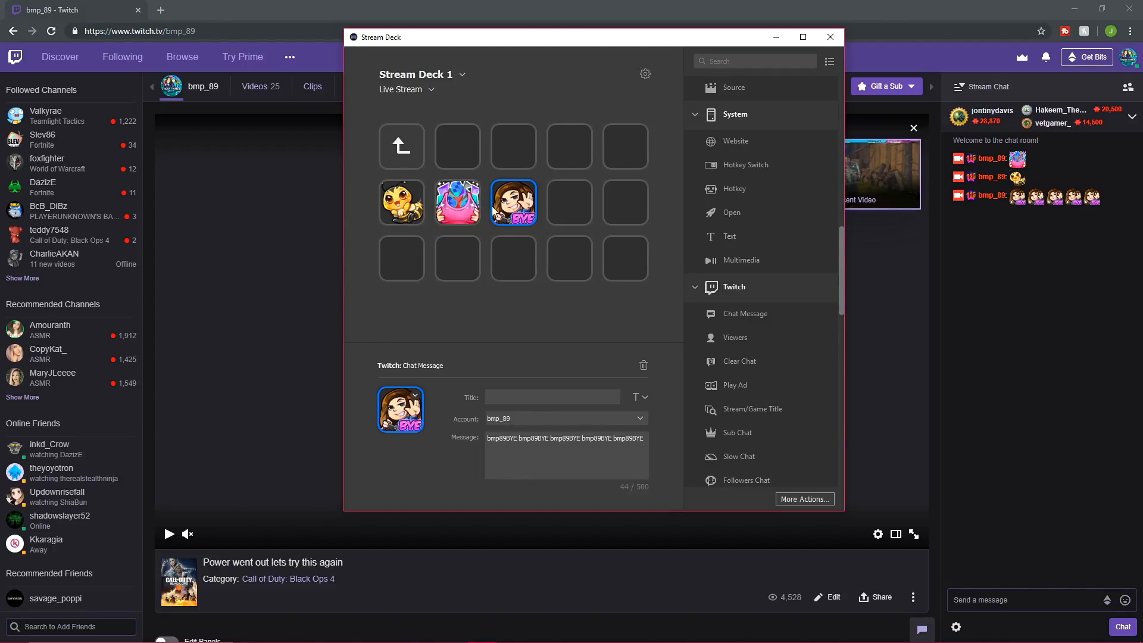
mouse_move(533, 257)
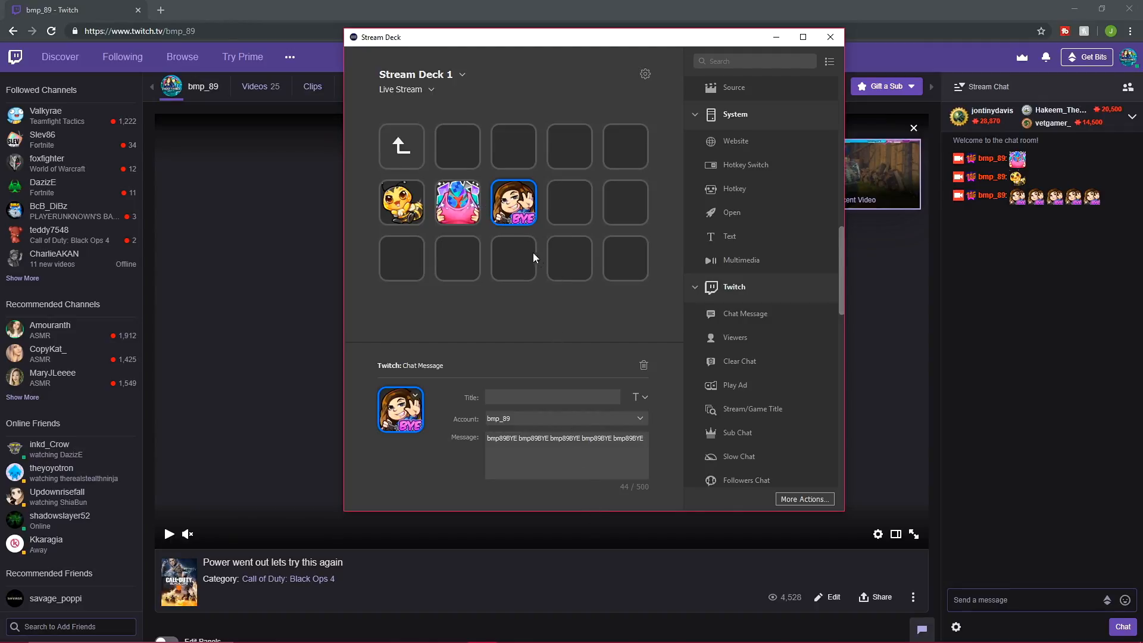
Step: Add a Twitch Chat Message action on the fourth key for the NoShoes emote
left_click(565, 437)
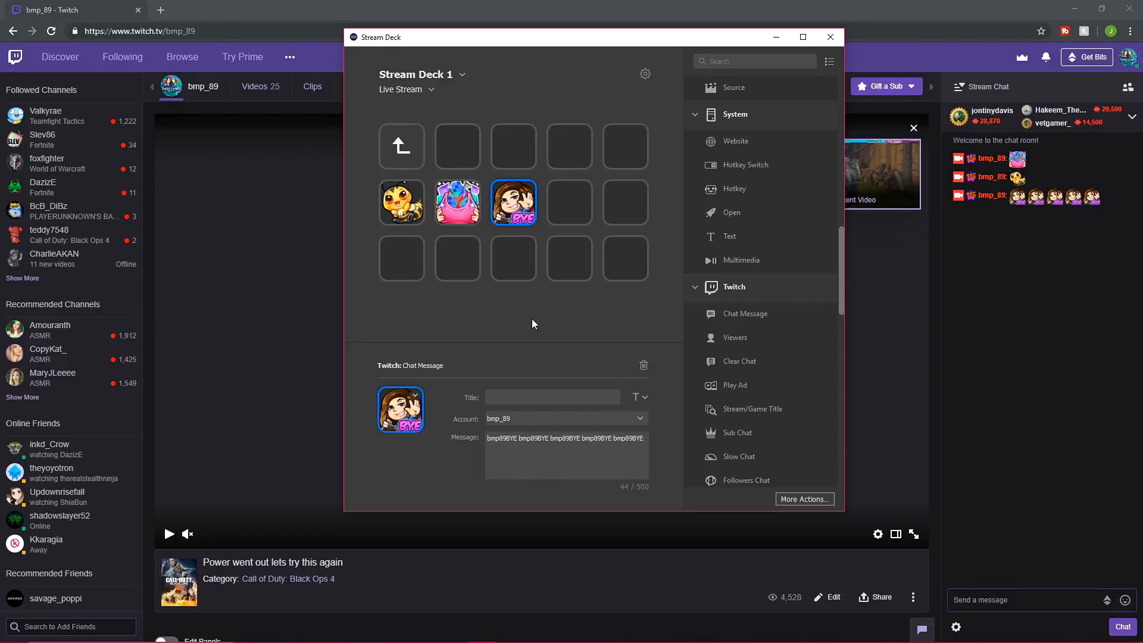
mouse_move(717, 328)
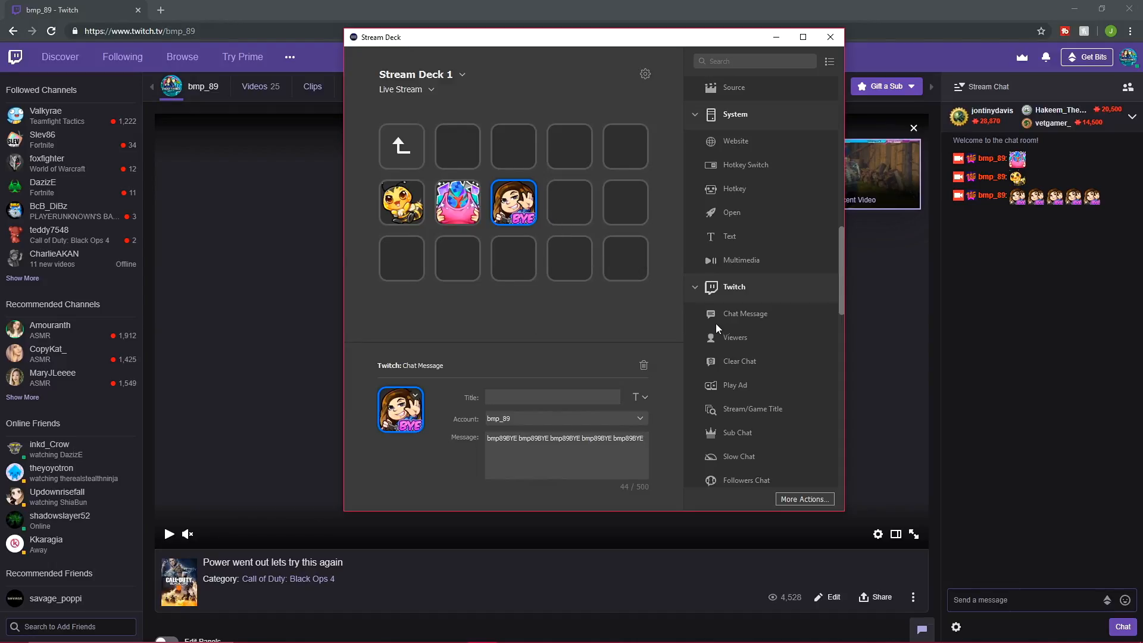
left_click(569, 203)
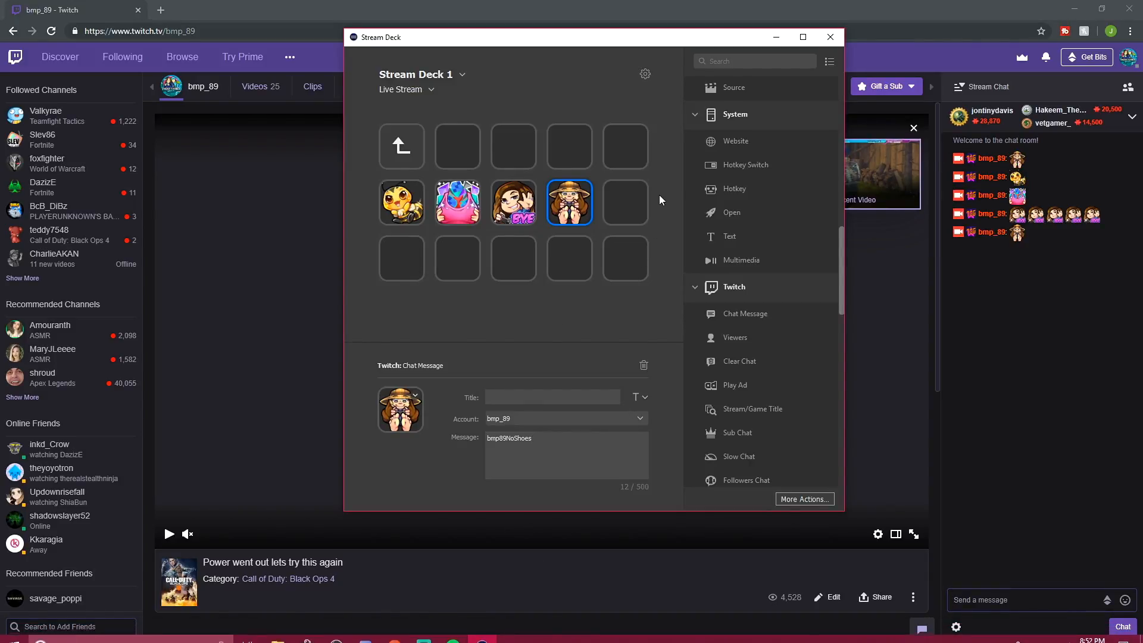
Step: Add a Chat Message key in the fifth slot with the Rage 112 image from file
left_click(625, 202)
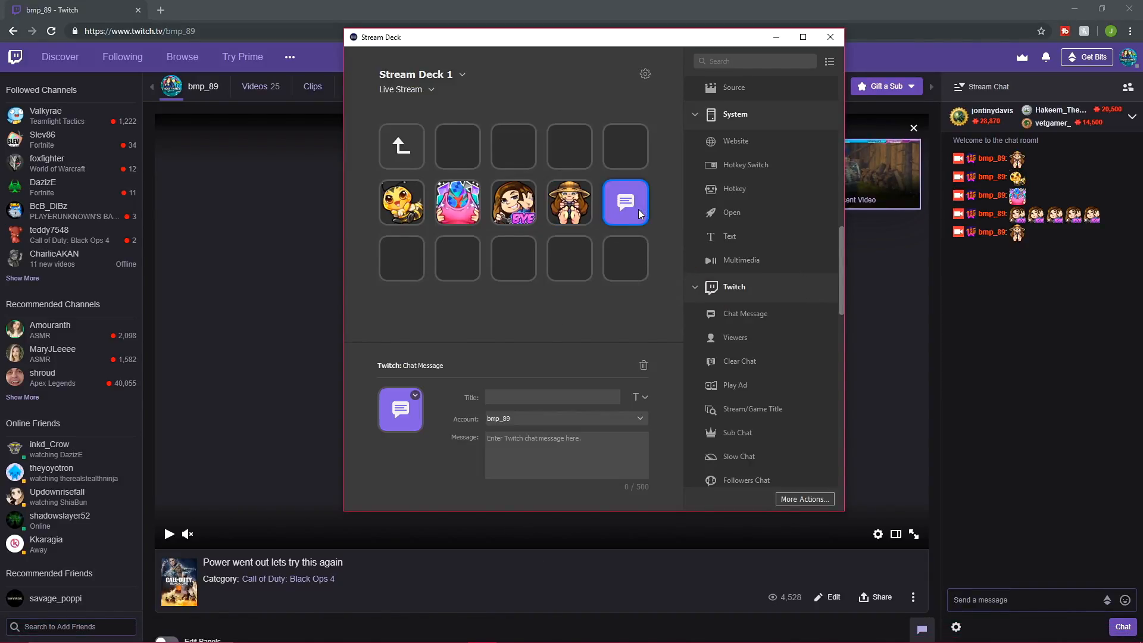
left_click(415, 394)
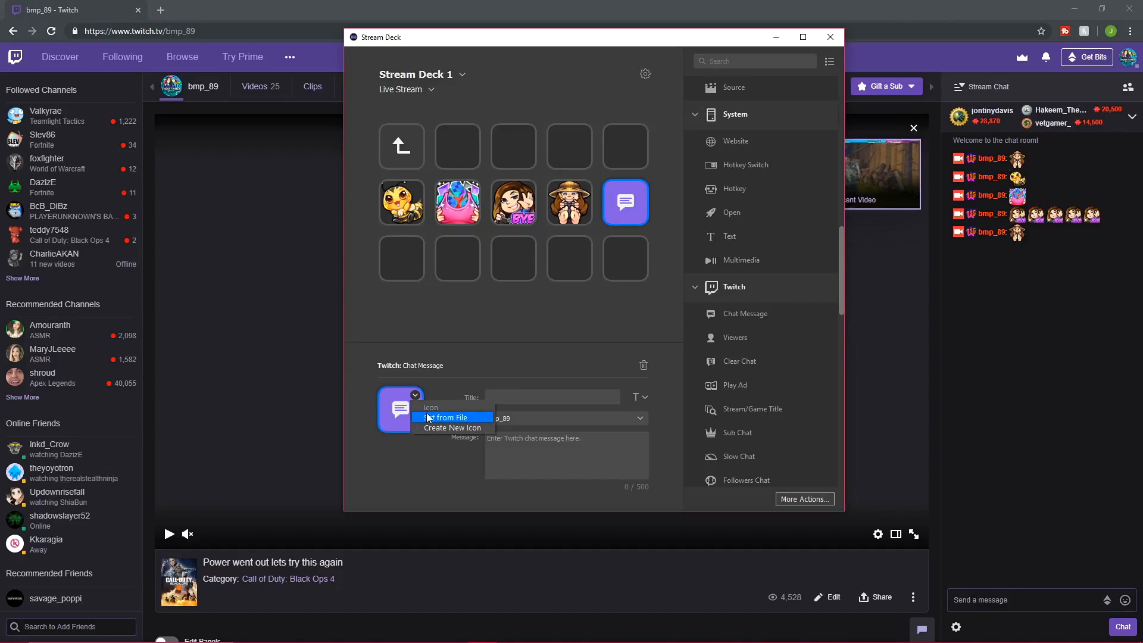
left_click(447, 417)
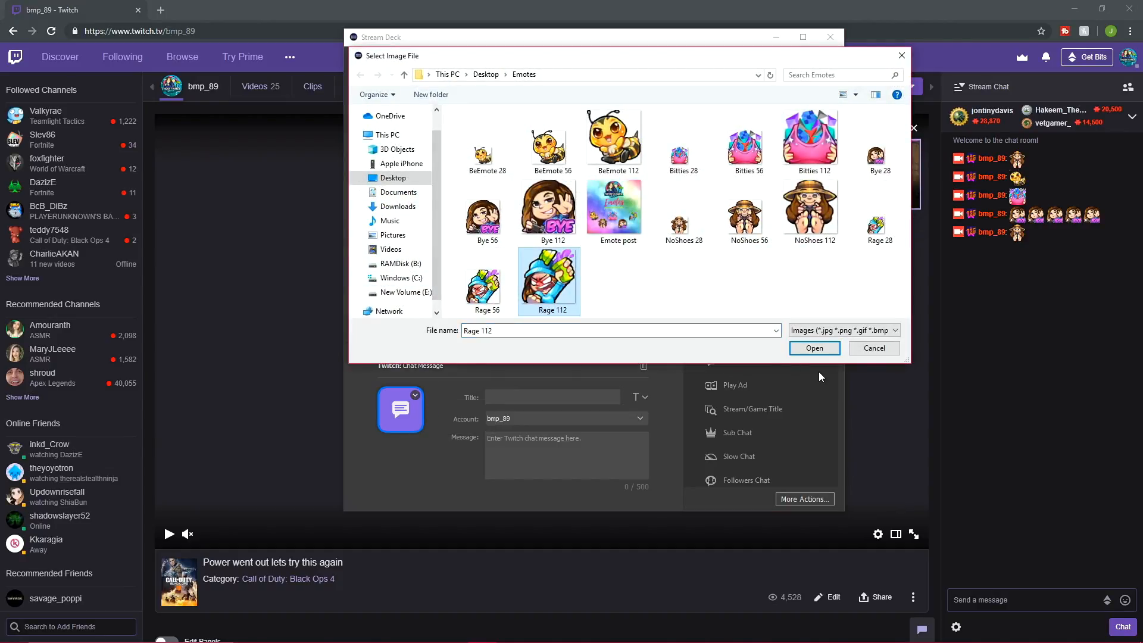
left_click(814, 348)
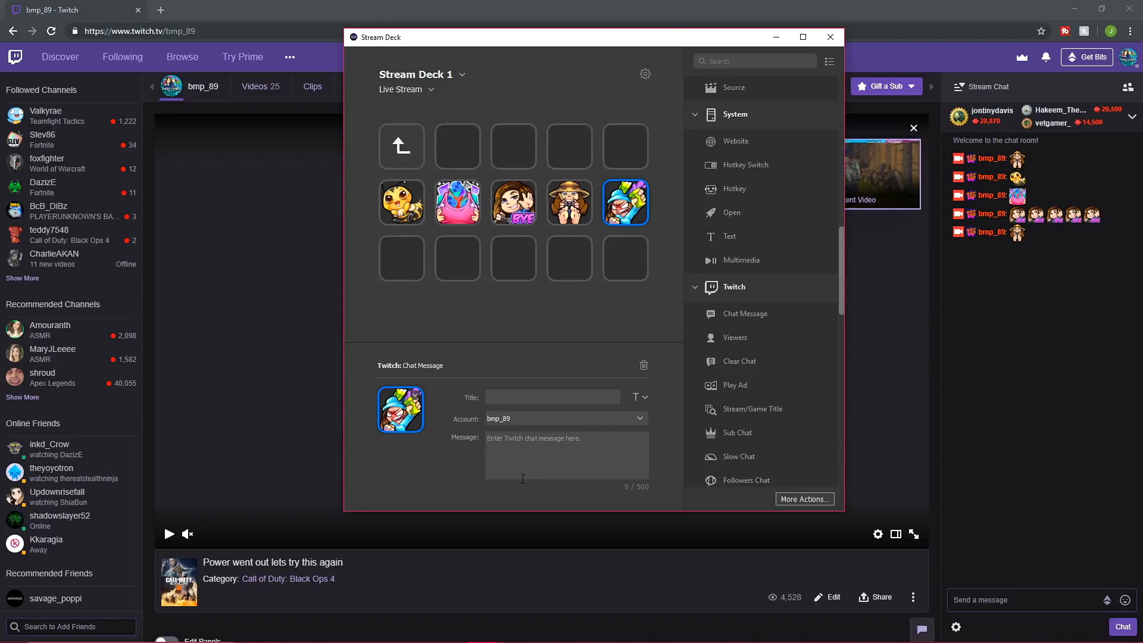
Step: Set the fifth key's message to 'bmp89Rage' three times and return to Twitch
type("bmp89Rage")
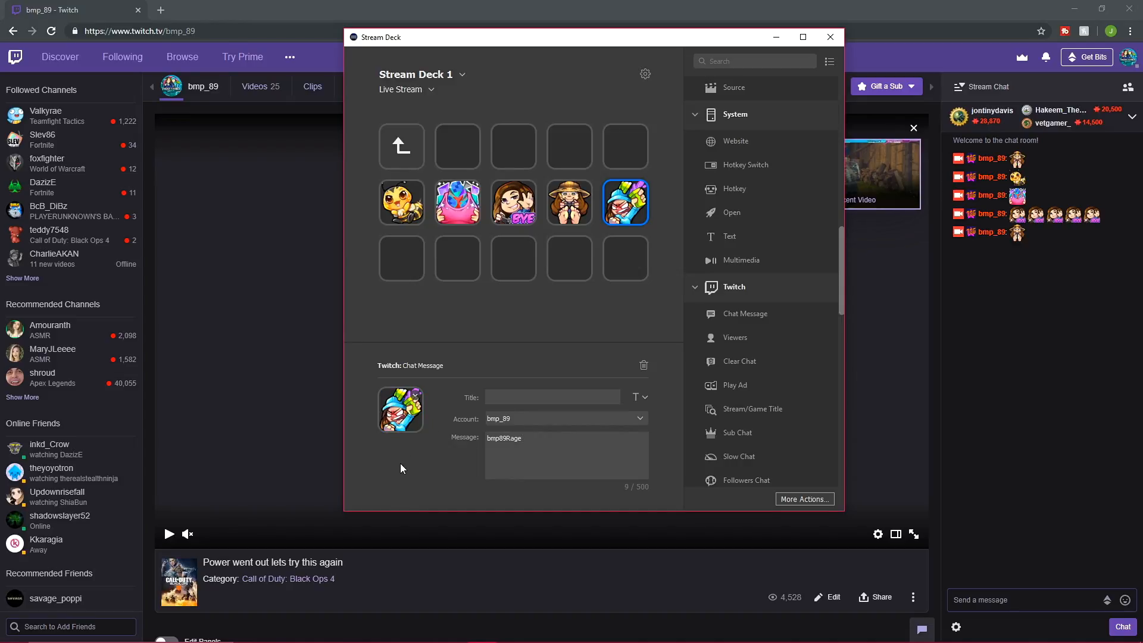
type("bmp89R")
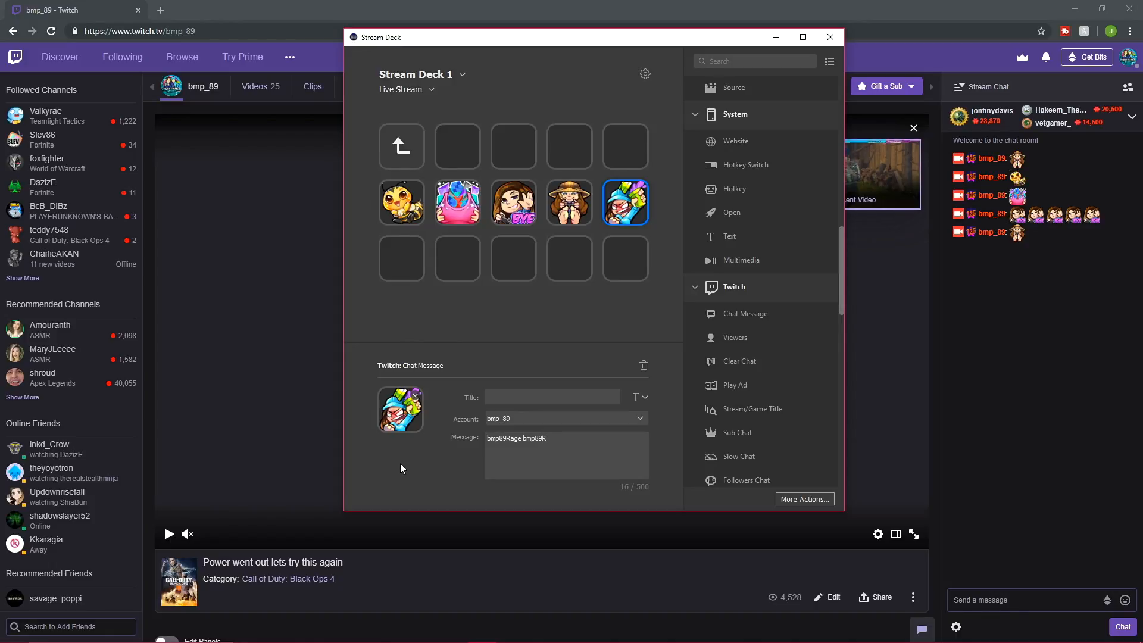
type("age bmp89Rage")
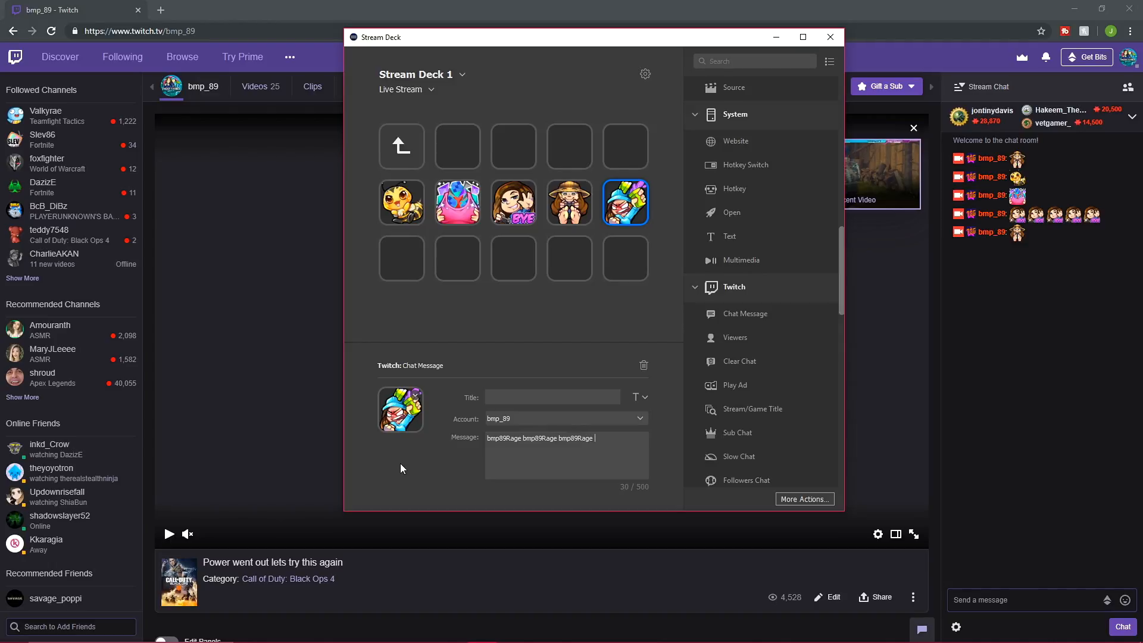
mouse_move(520, 340)
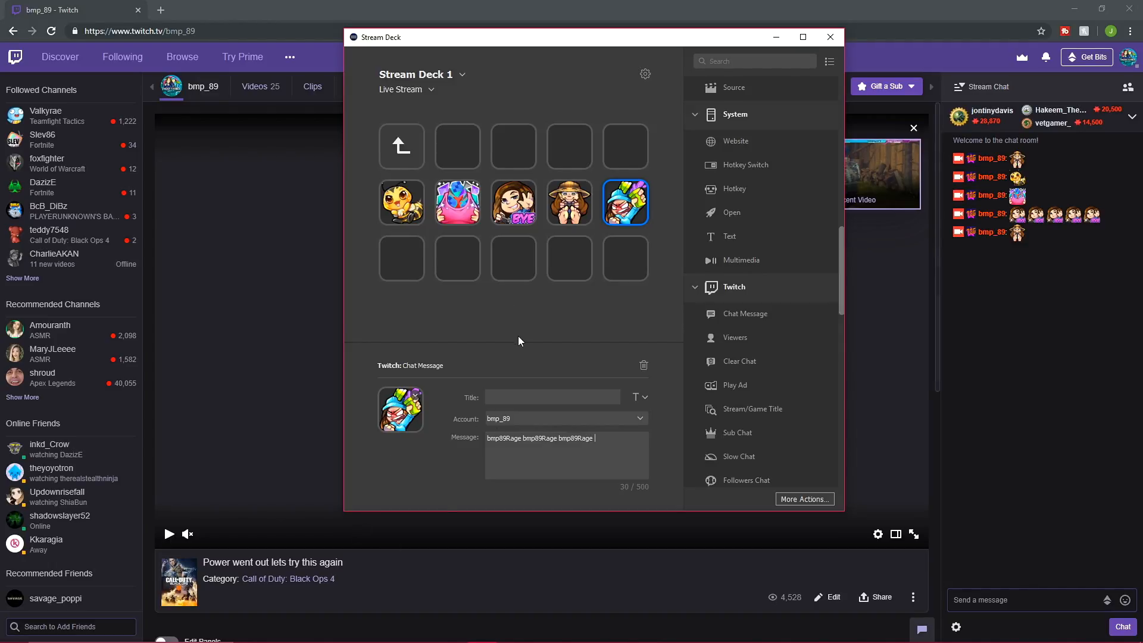
left_click(829, 37)
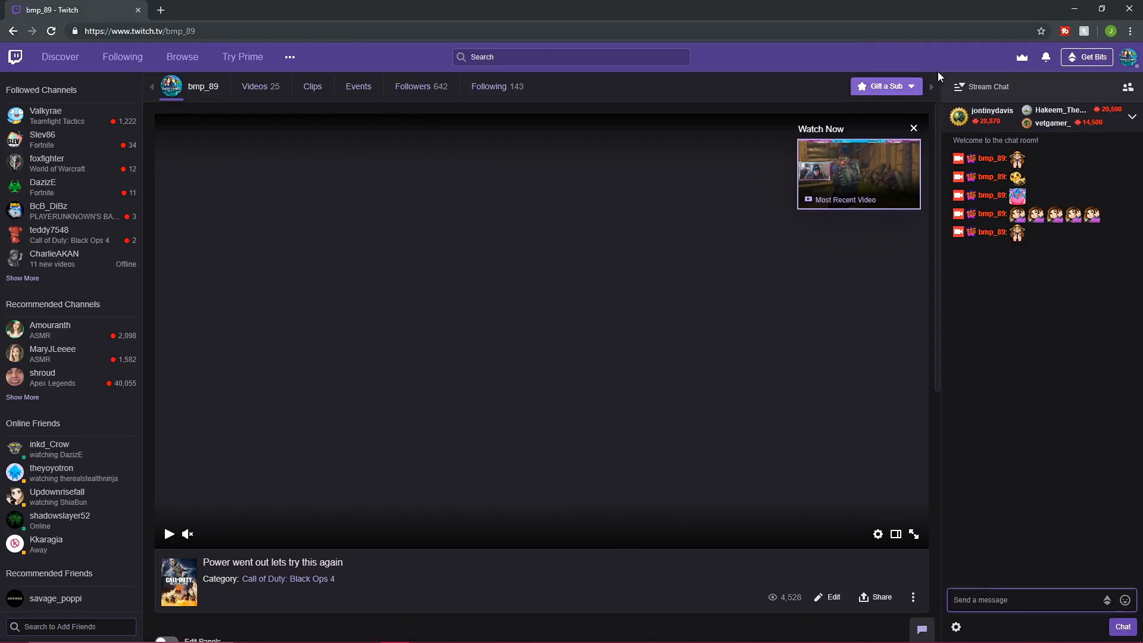